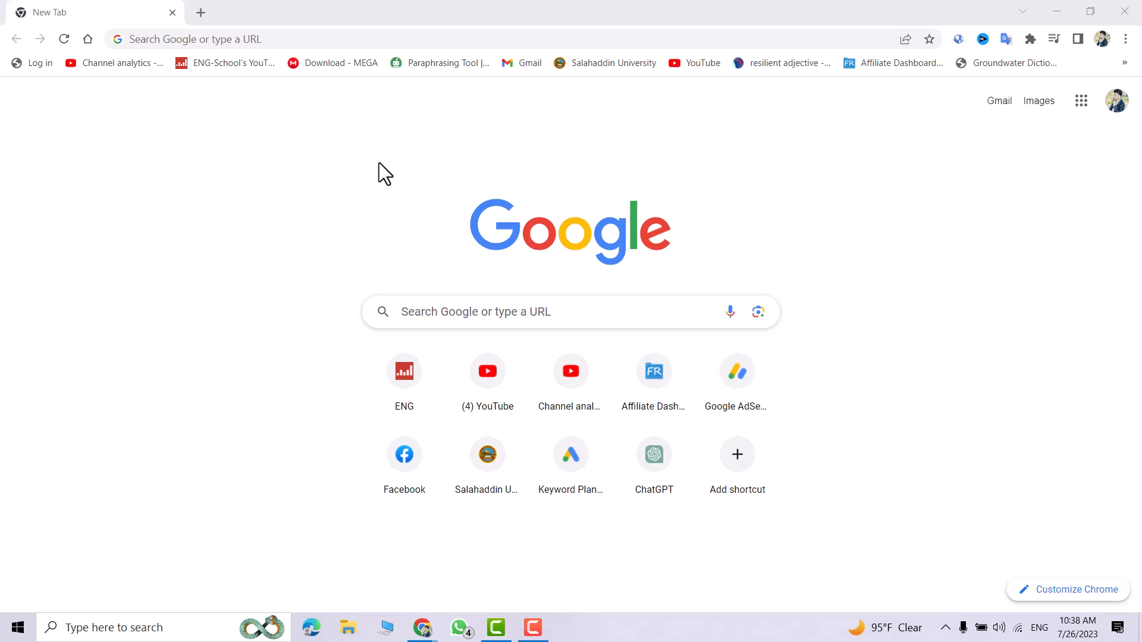
mouse_move(403, 197)
type("office customization tool")
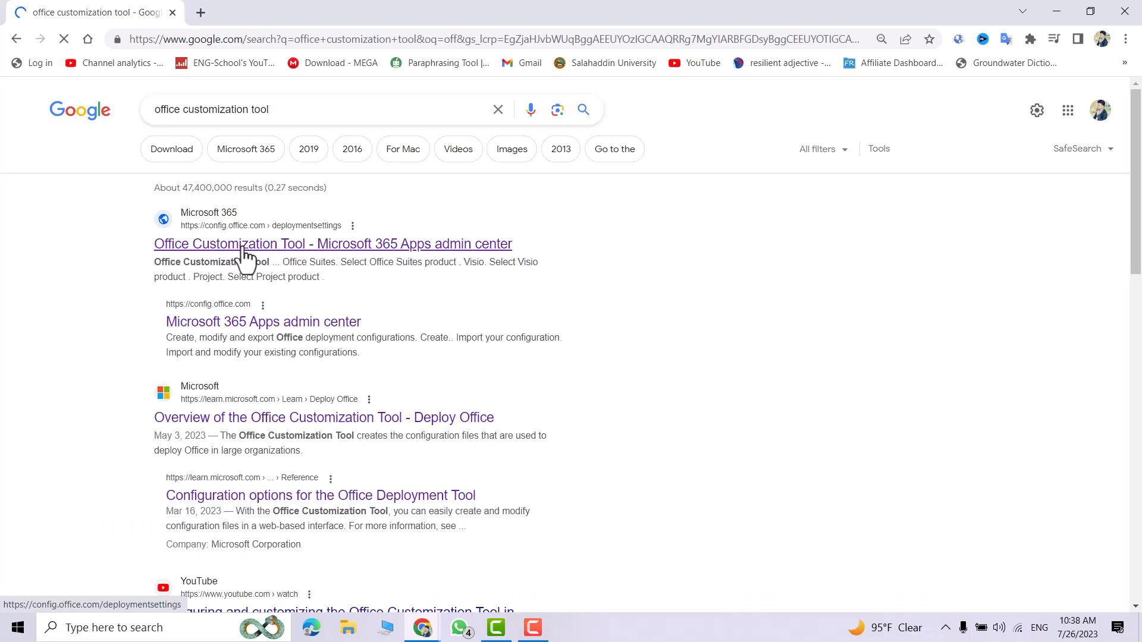
Open the 'Office Customization Tool - Microsoft 365 Apps admin center' search result.
left_click(332, 243)
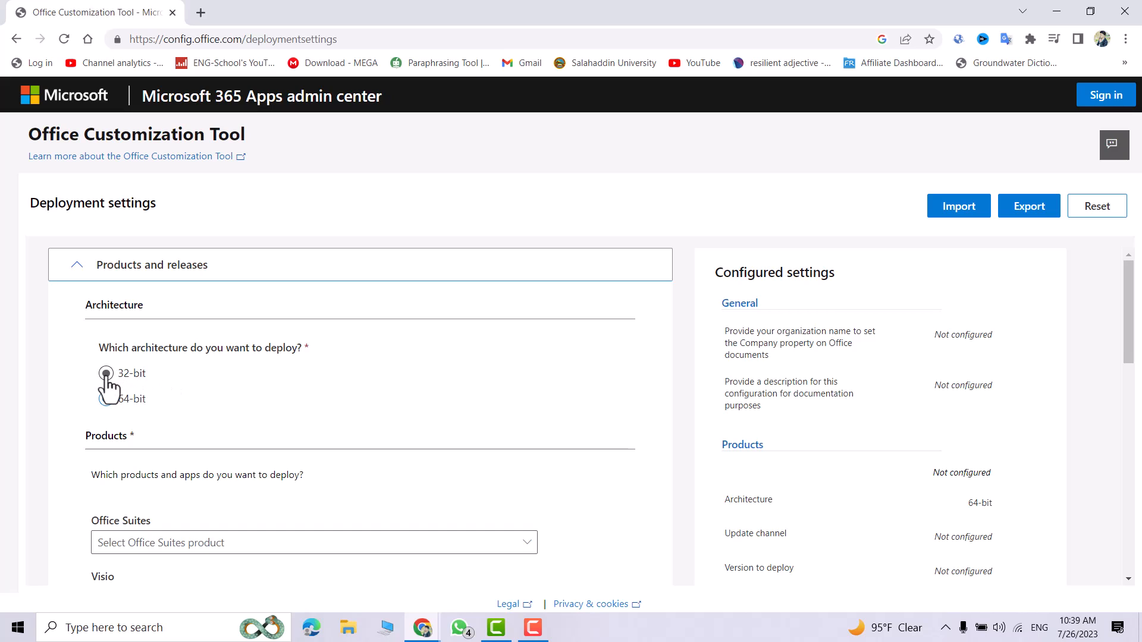
Choose 64-bit architecture and Microsoft 365 Apps for enterprise as the Office suite.
left_click(106, 398)
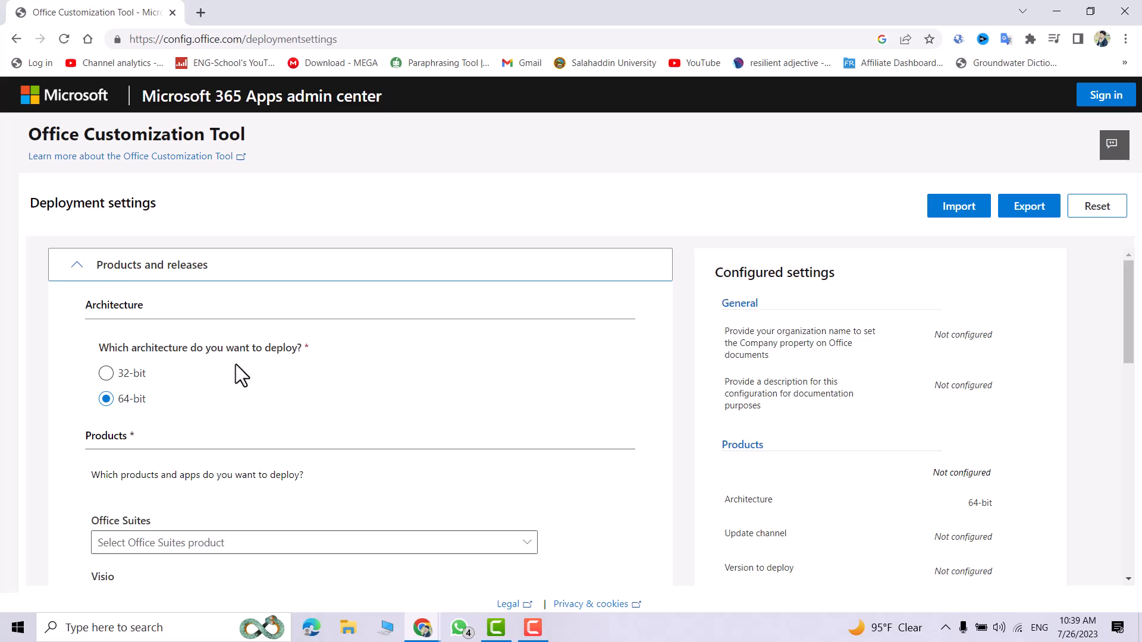
scroll("down", 3)
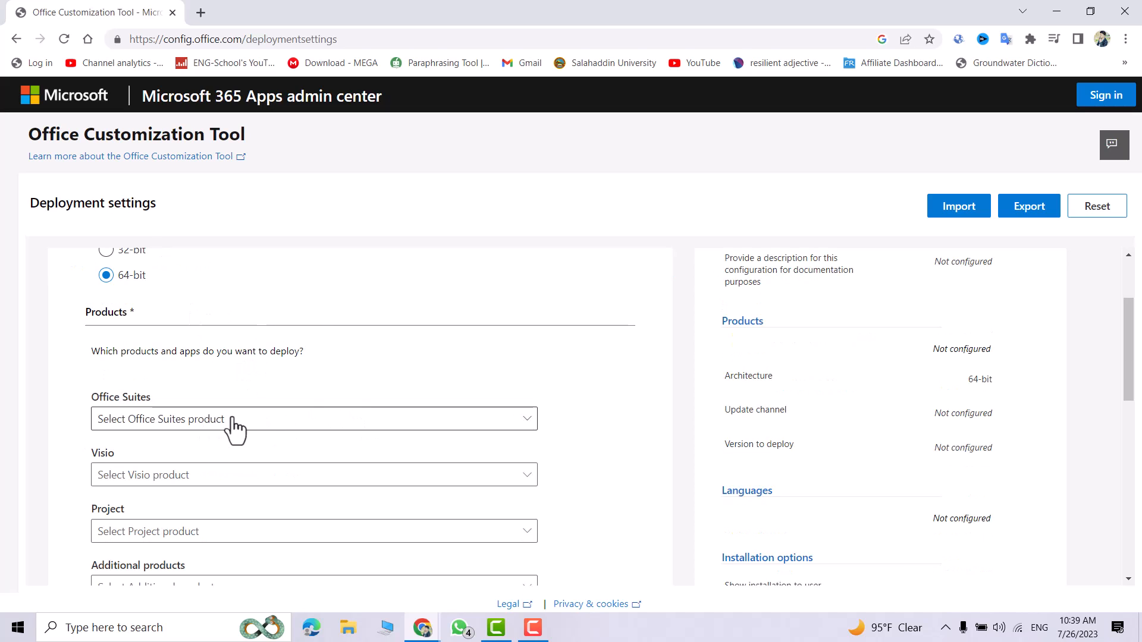
left_click(314, 418)
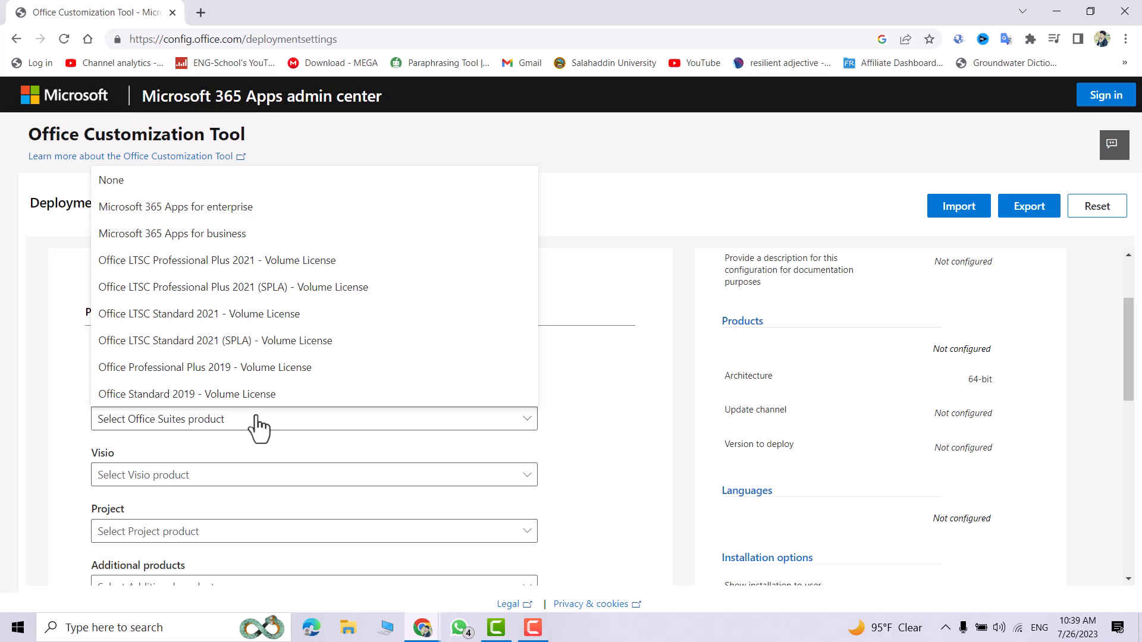
mouse_move(418, 346)
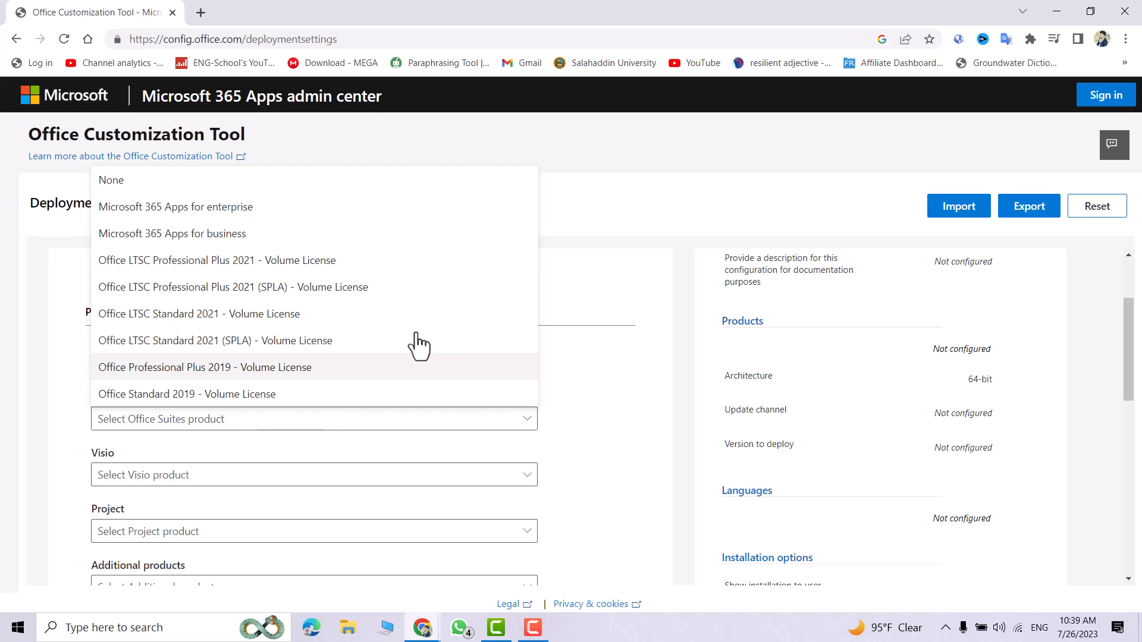
left_click(175, 207)
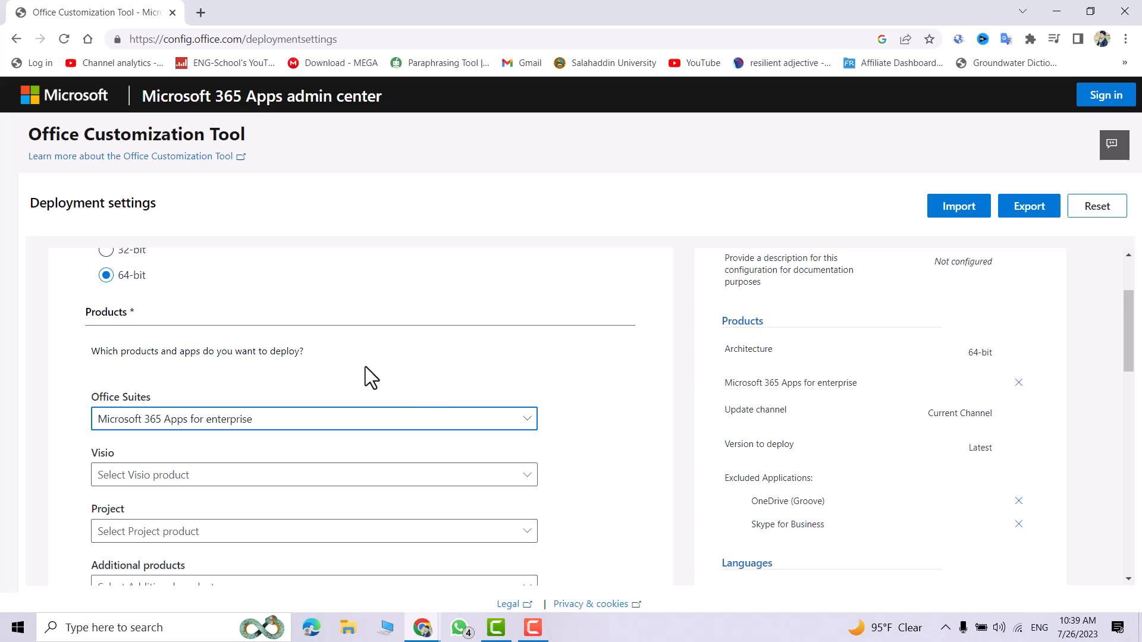
Add Project Professional 2021 - Volume License after checking the Visio and additional product options.
scroll("down", 3)
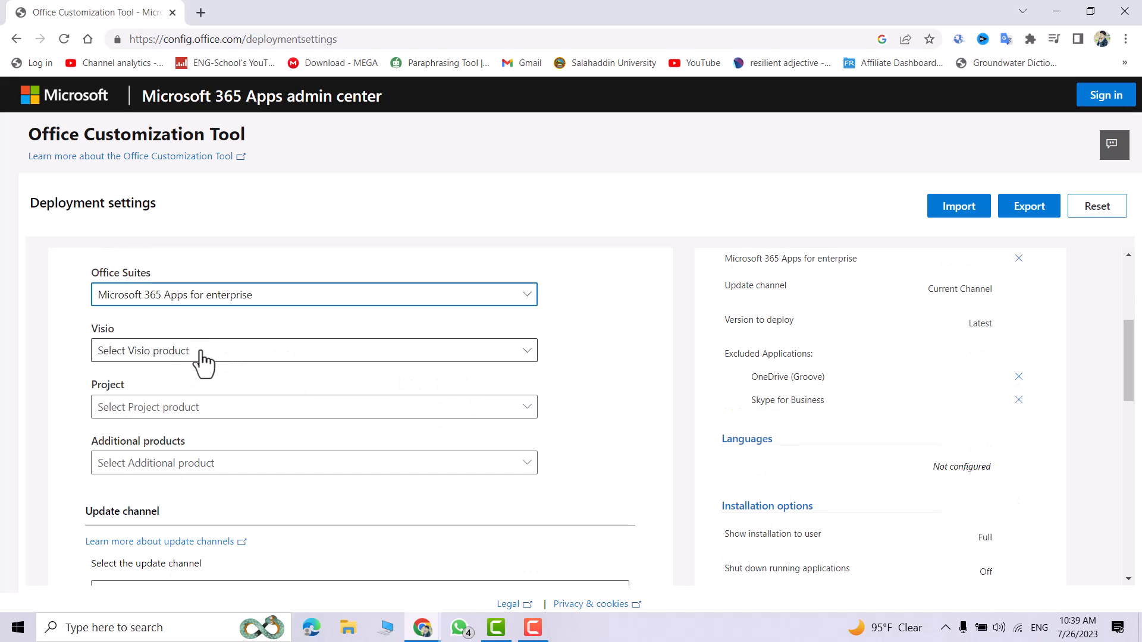
left_click(314, 350)
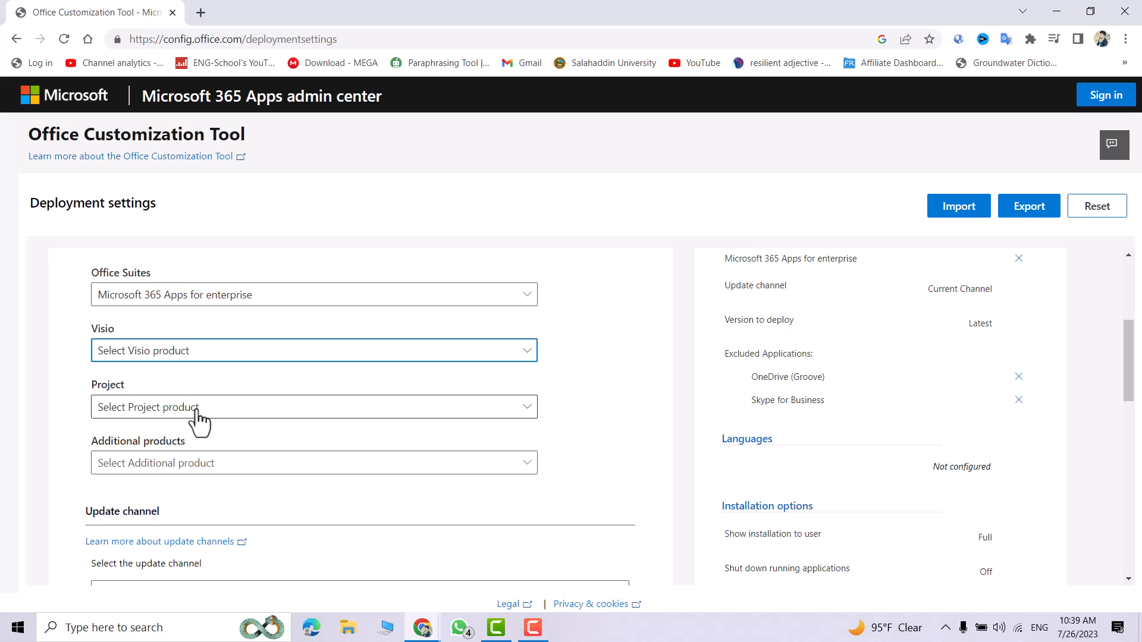
left_click(313, 406)
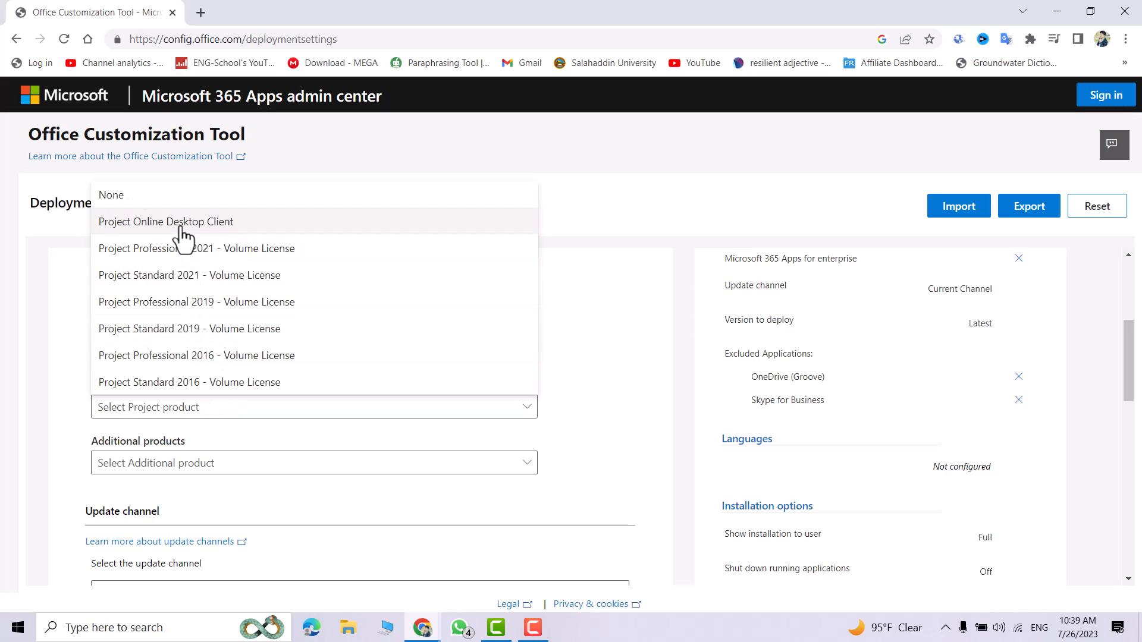
mouse_move(167, 355)
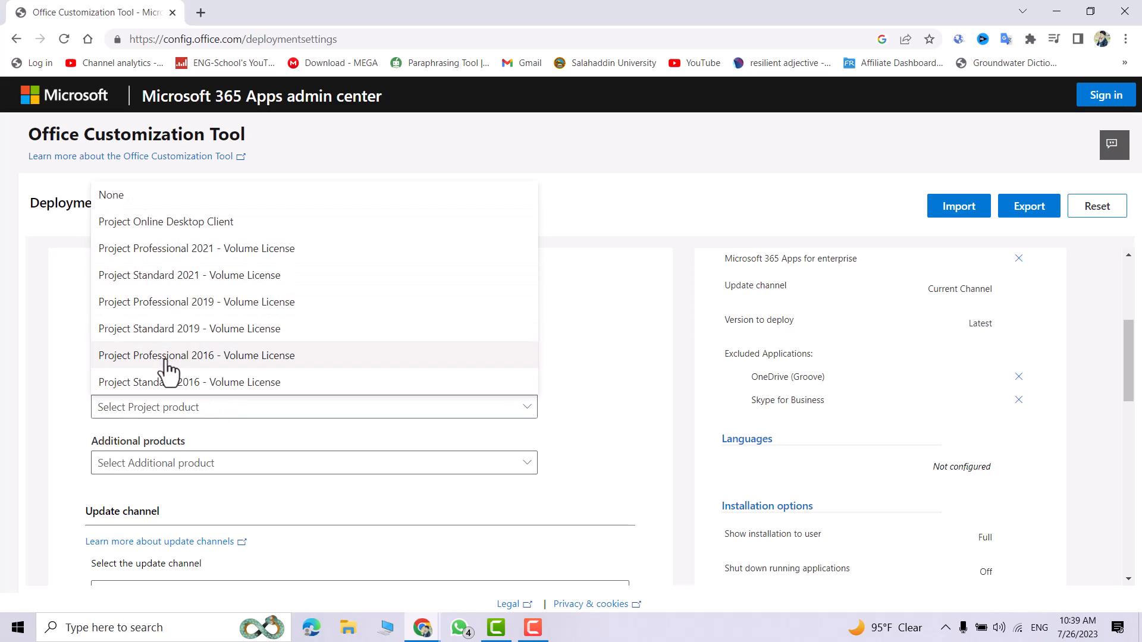
mouse_move(160, 328)
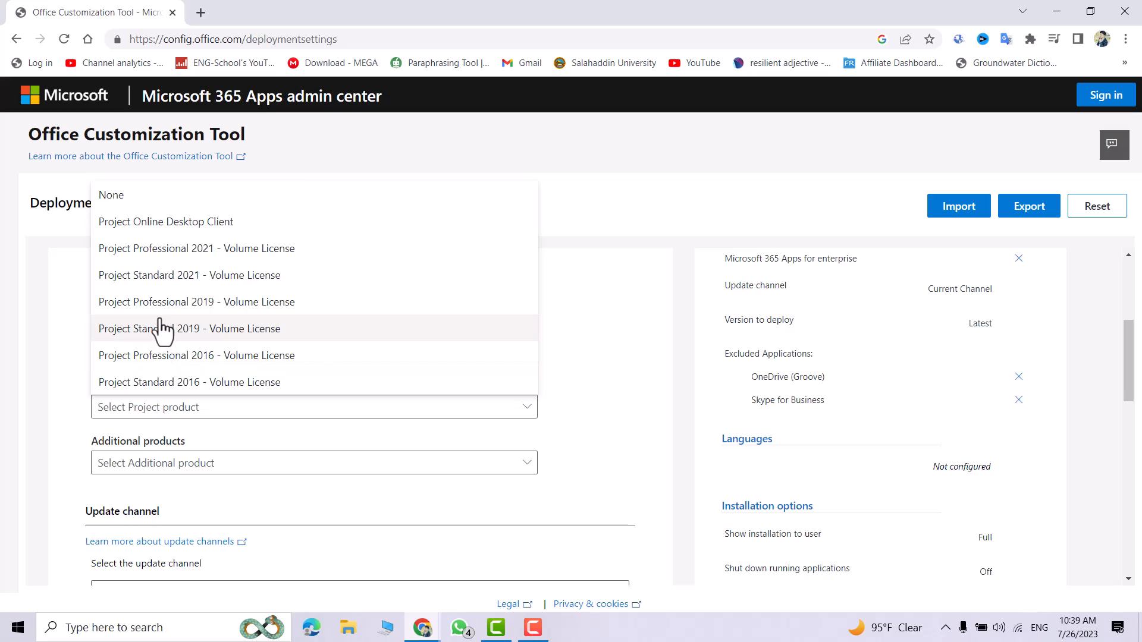
mouse_move(282, 276)
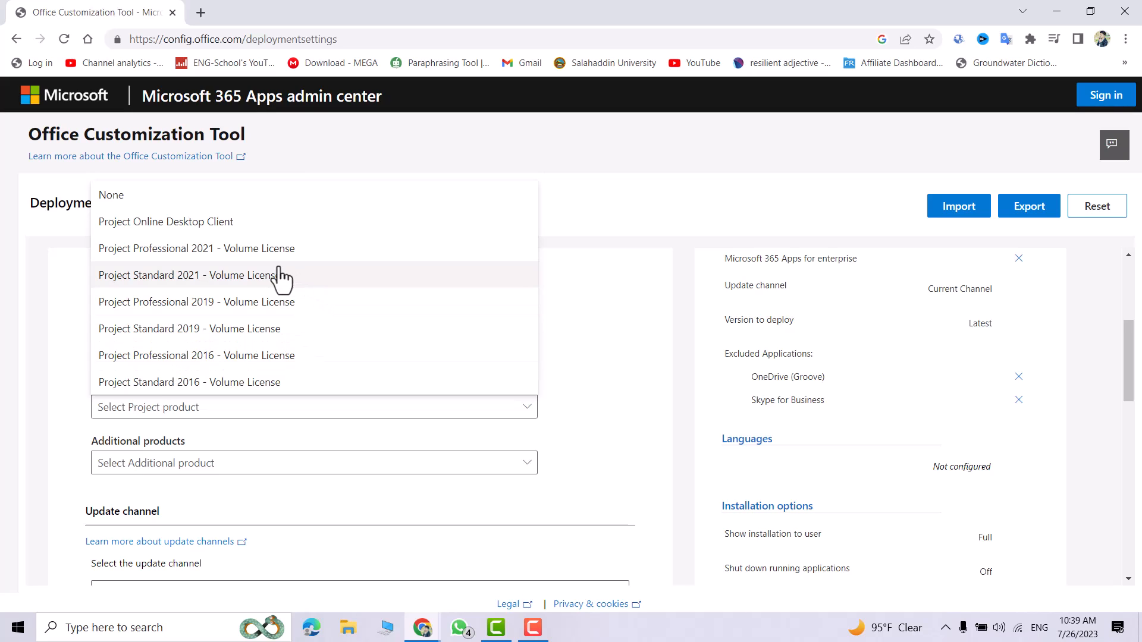
mouse_move(197, 248)
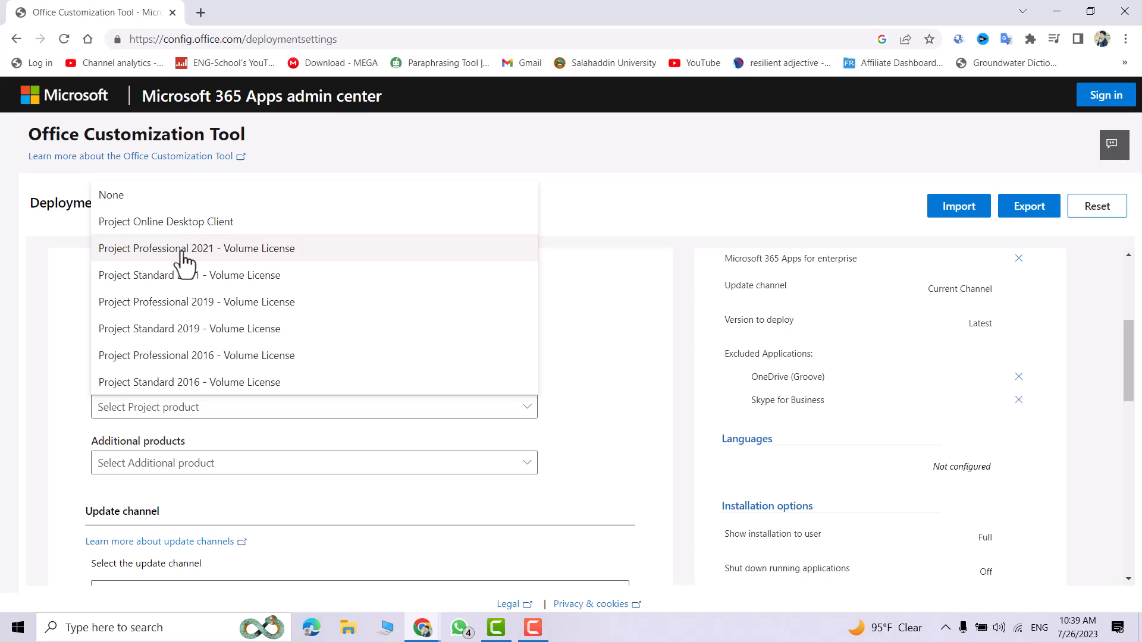
left_click(195, 249)
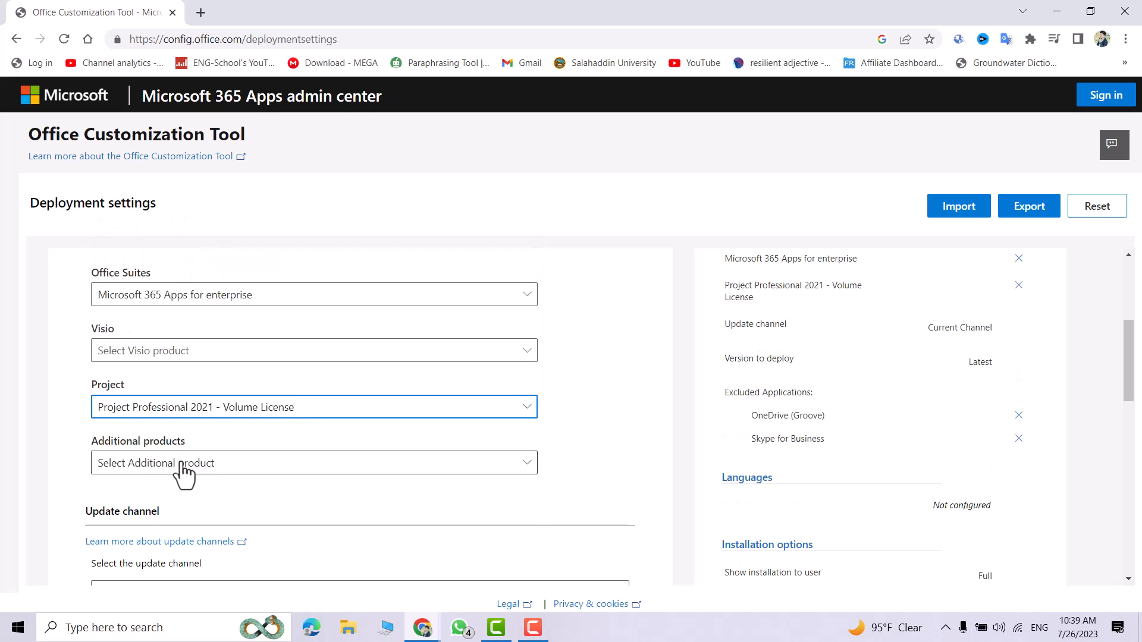
left_click(314, 463)
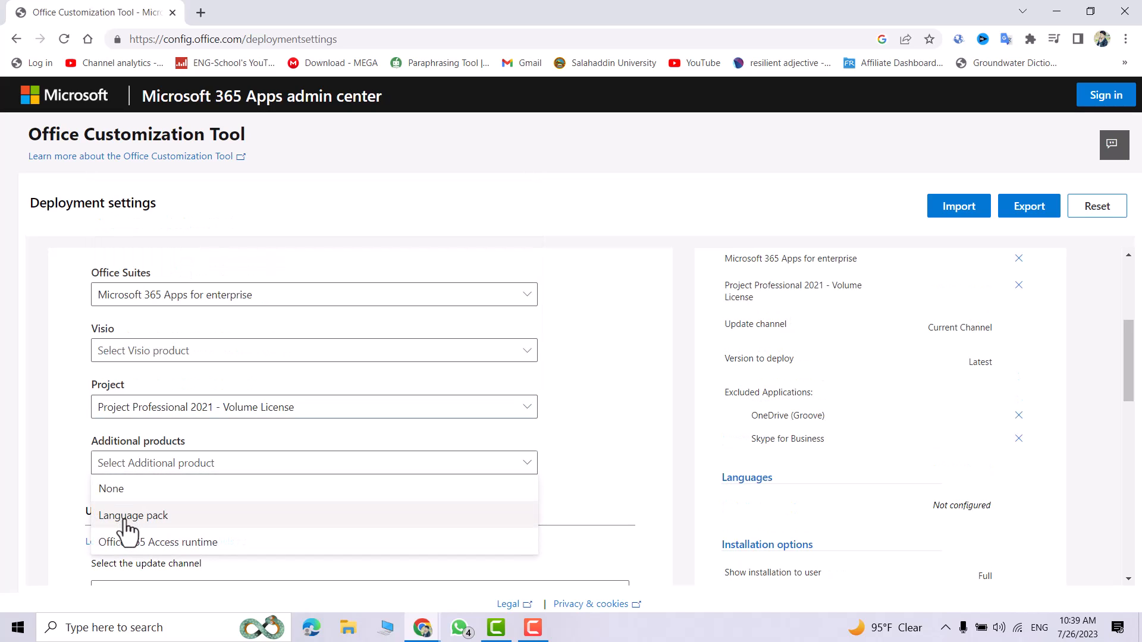
left_click(133, 515)
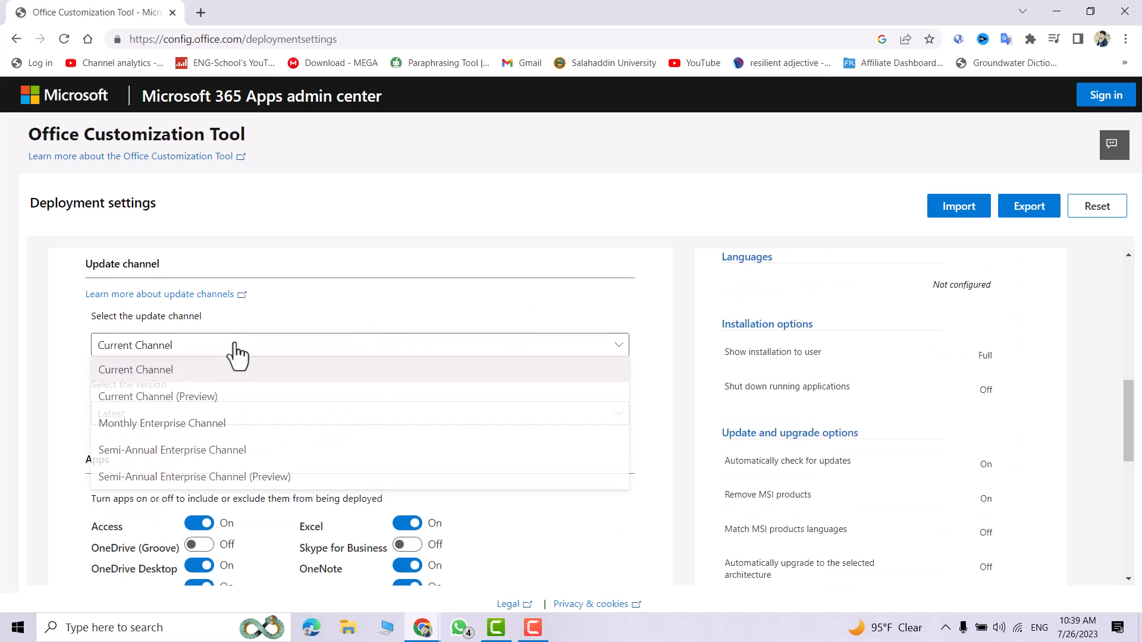
mouse_move(196, 434)
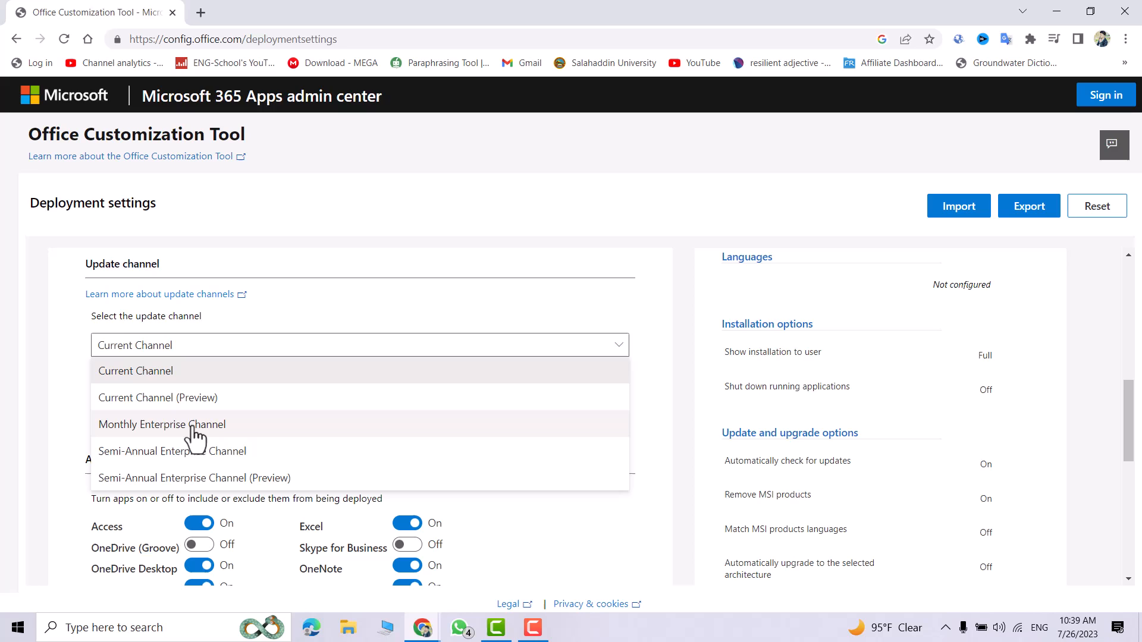
Choose Monthly Enterprise Channel for updates and review the available versions.
left_click(161, 424)
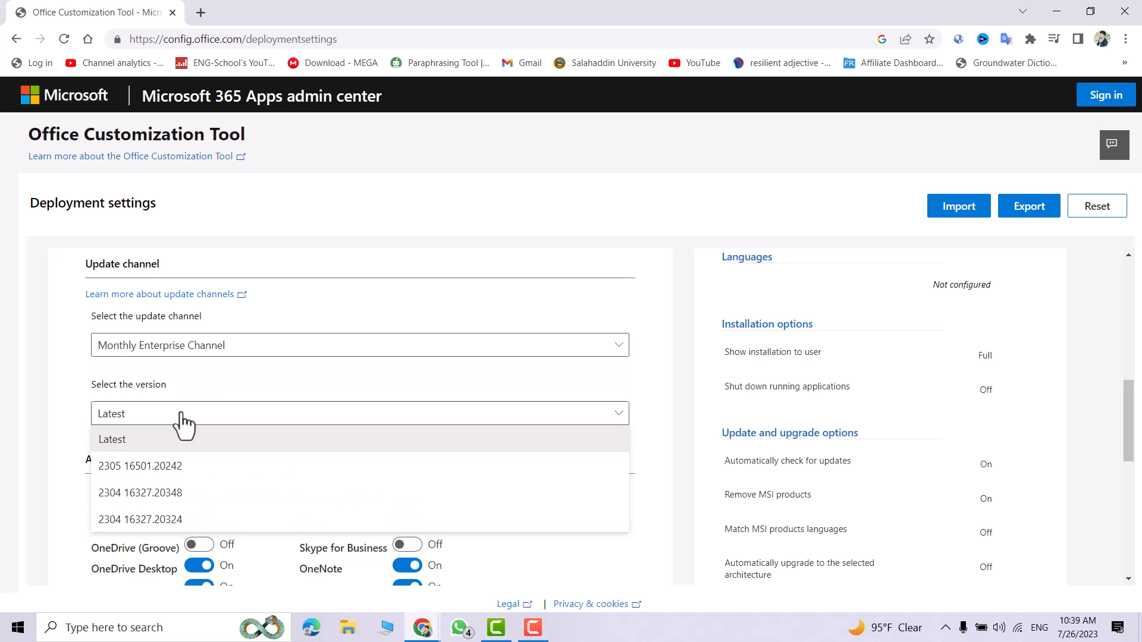
left_click(112, 439)
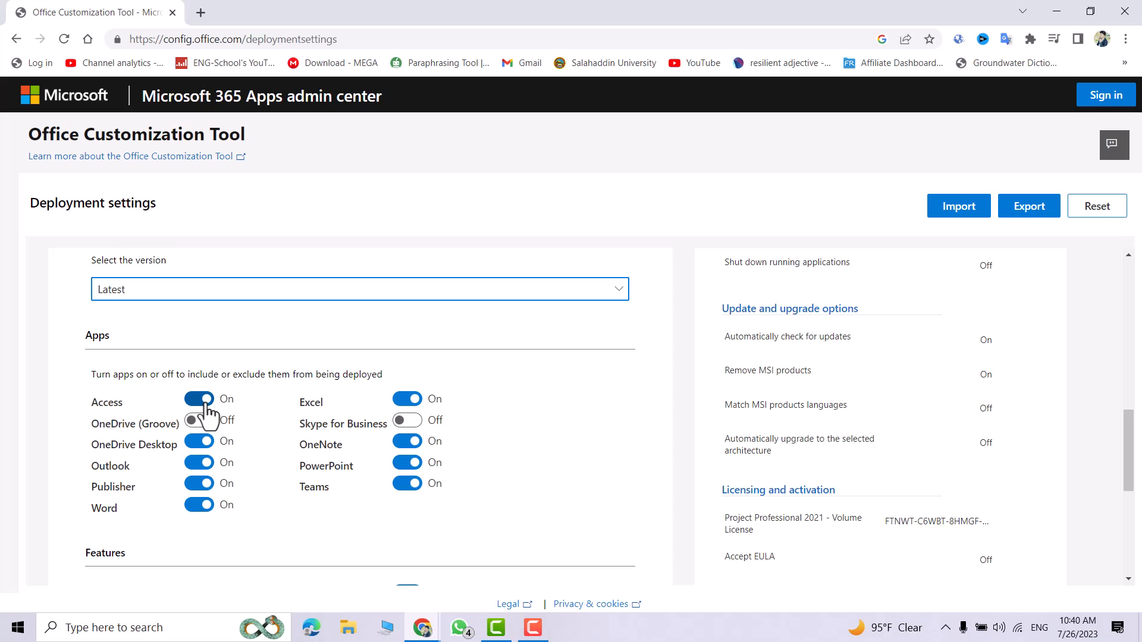
Toggle app inclusion in the Apps list: Access off, Excel on, Outlook off.
left_click(198, 398)
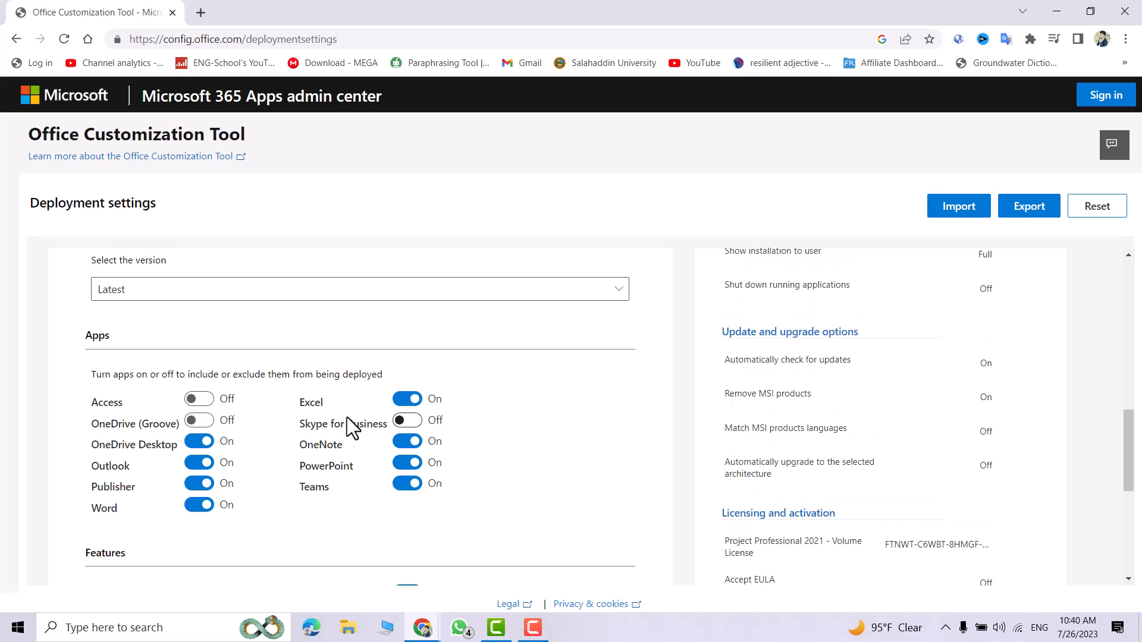
left_click(407, 398)
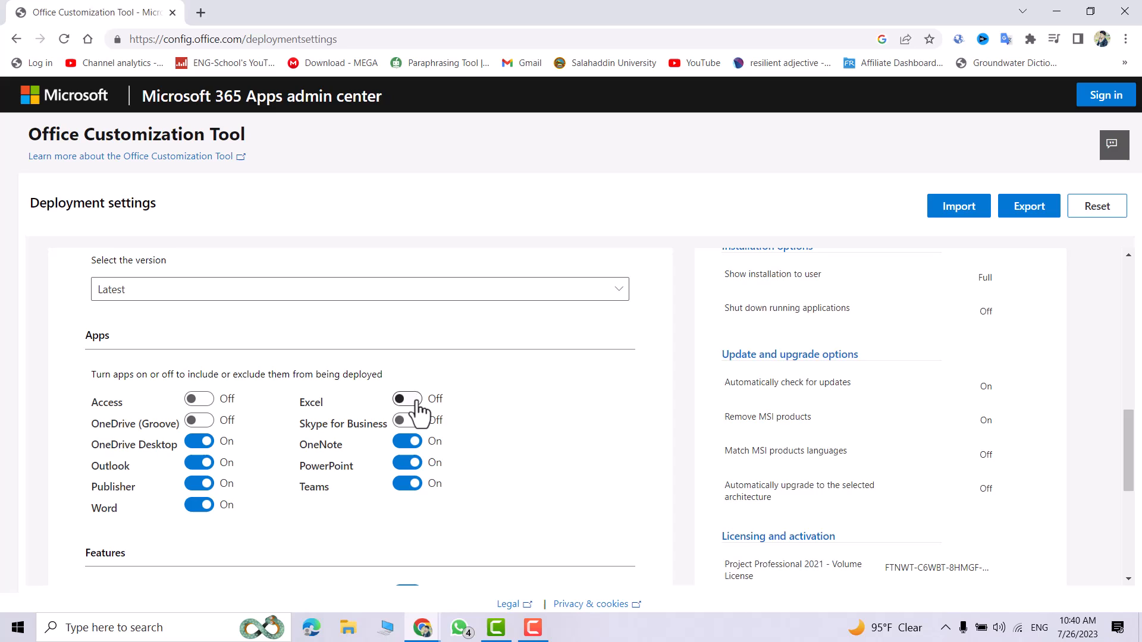
left_click(406, 399)
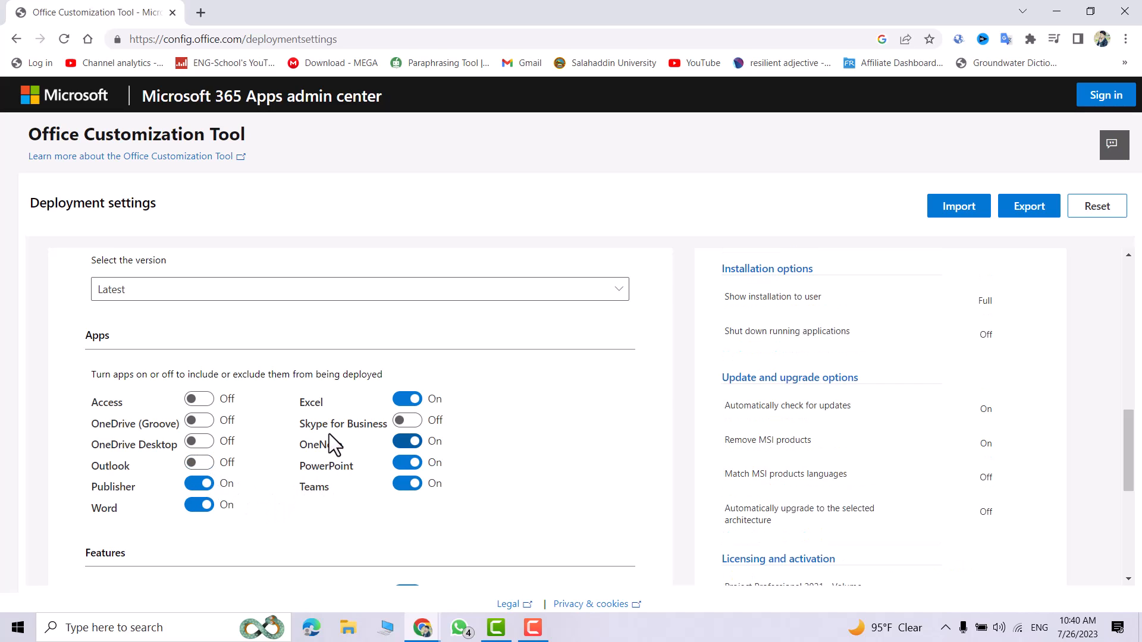
scroll("down", 3)
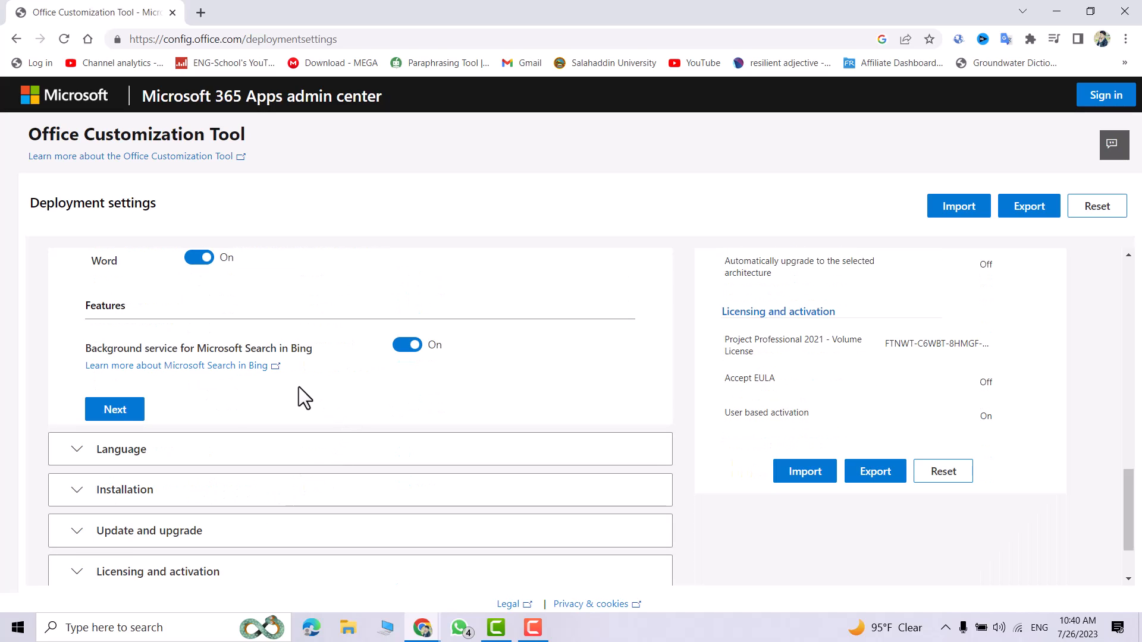
Set English (United States) as the primary language and advance past Installation.
left_click(115, 409)
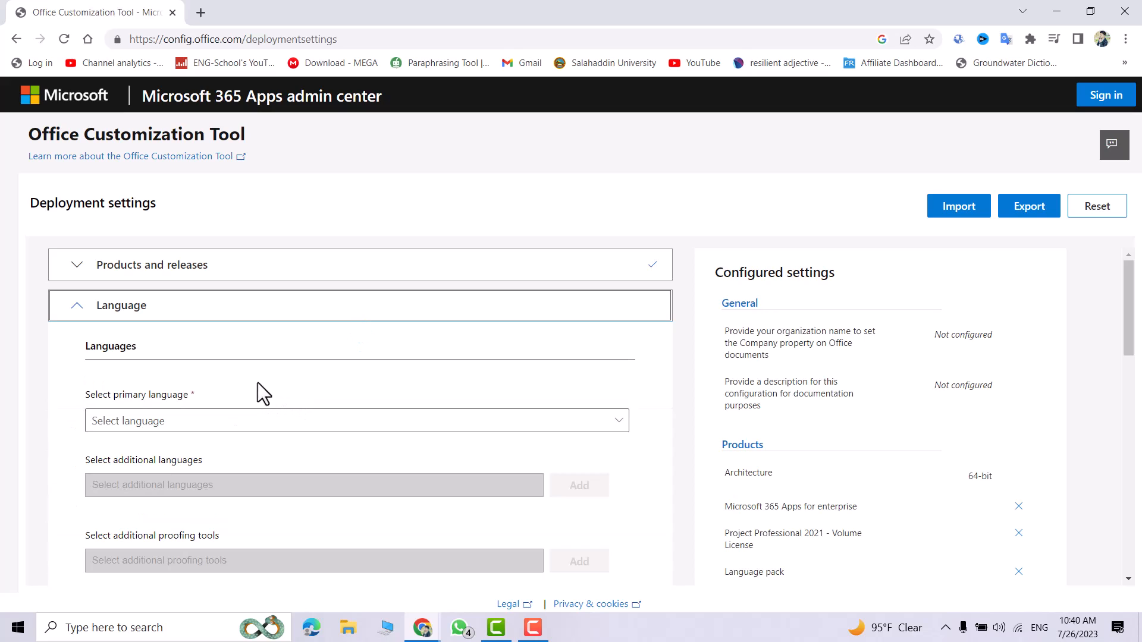
left_click(355, 421)
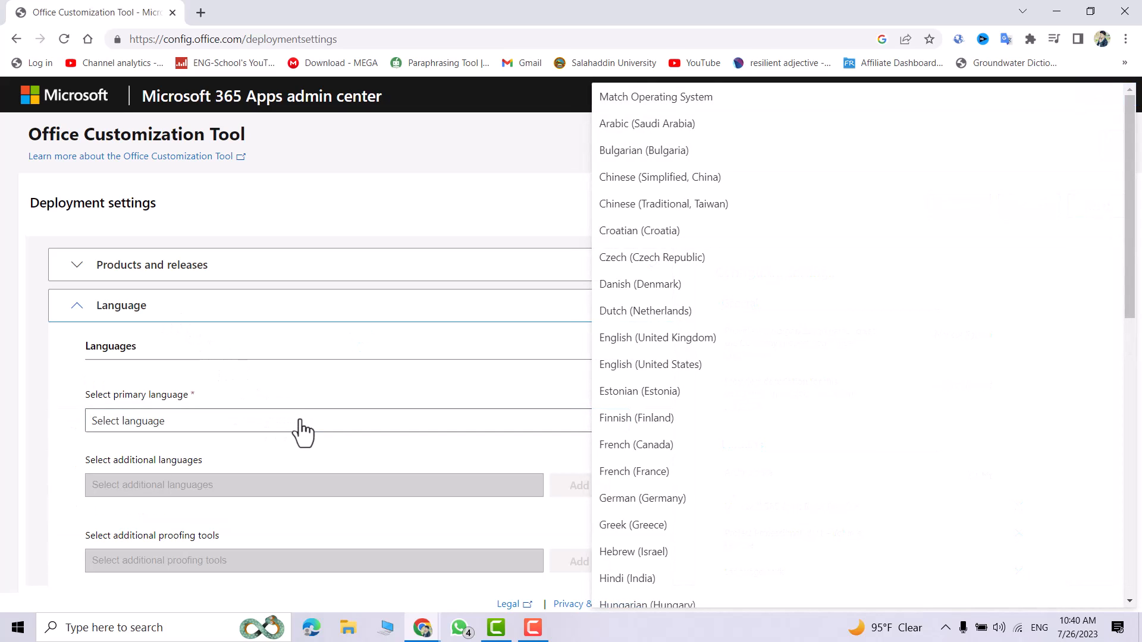
left_click(650, 364)
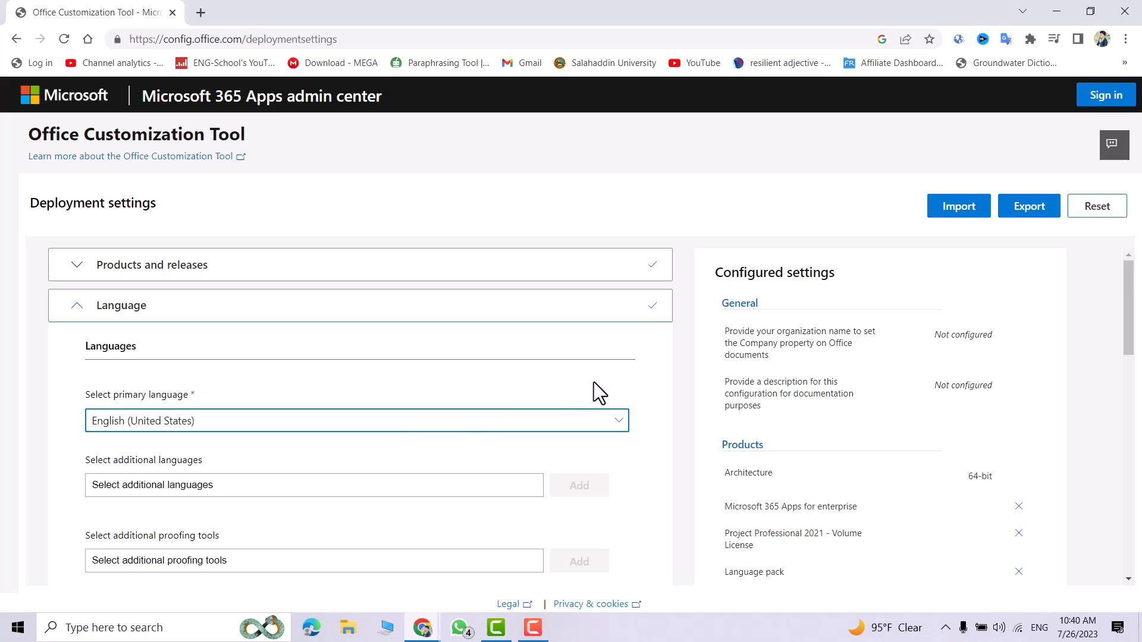
scroll("down", 3)
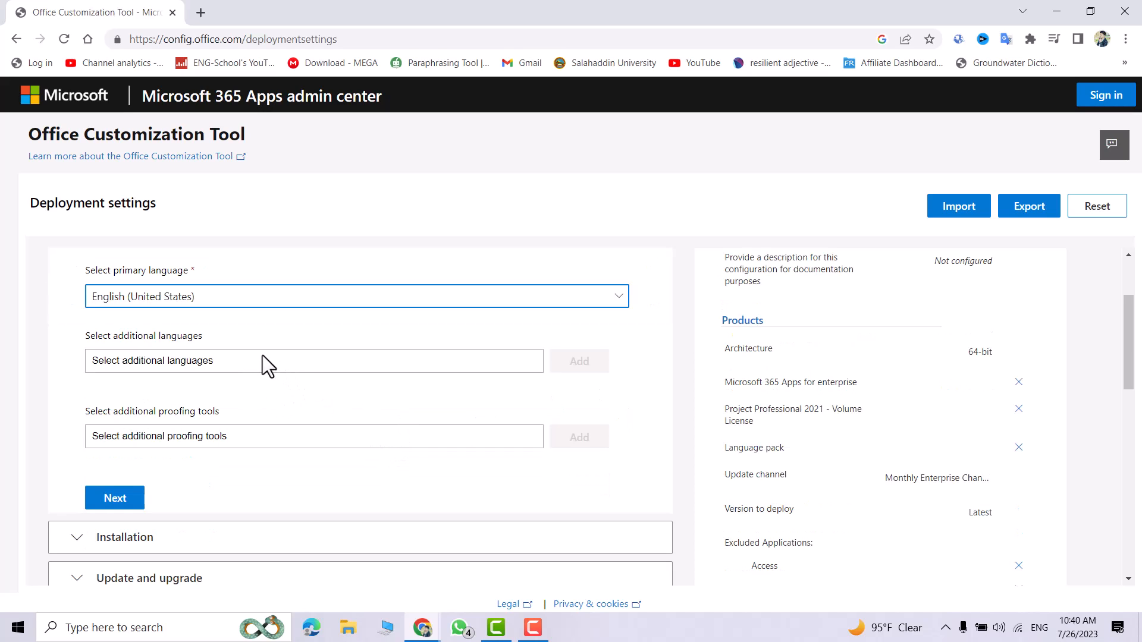
left_click(114, 498)
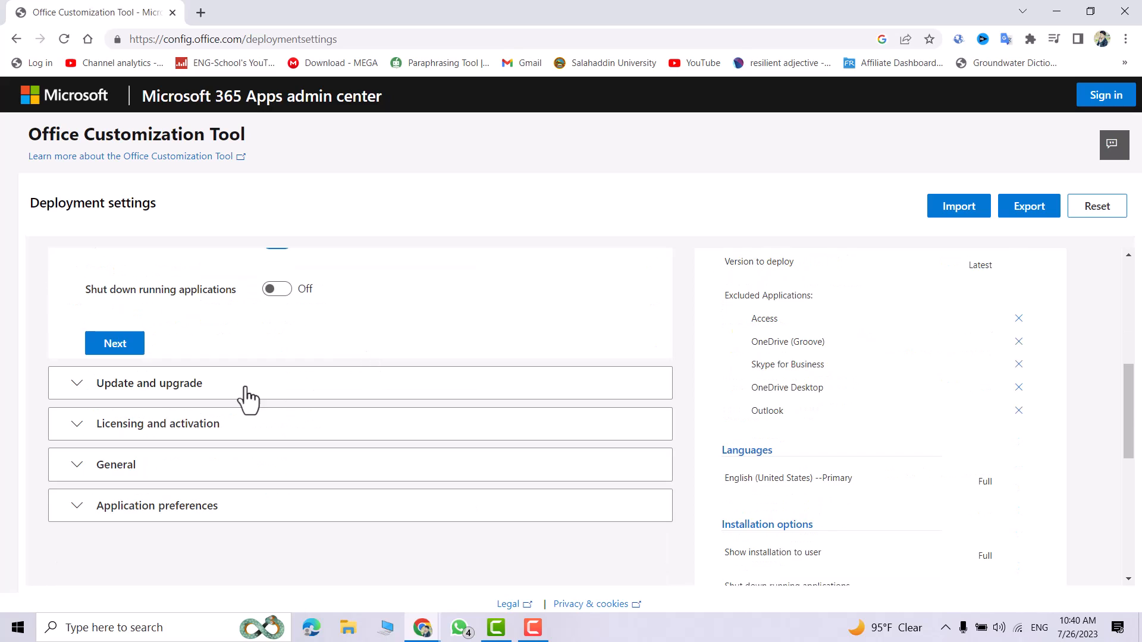
mouse_move(301, 332)
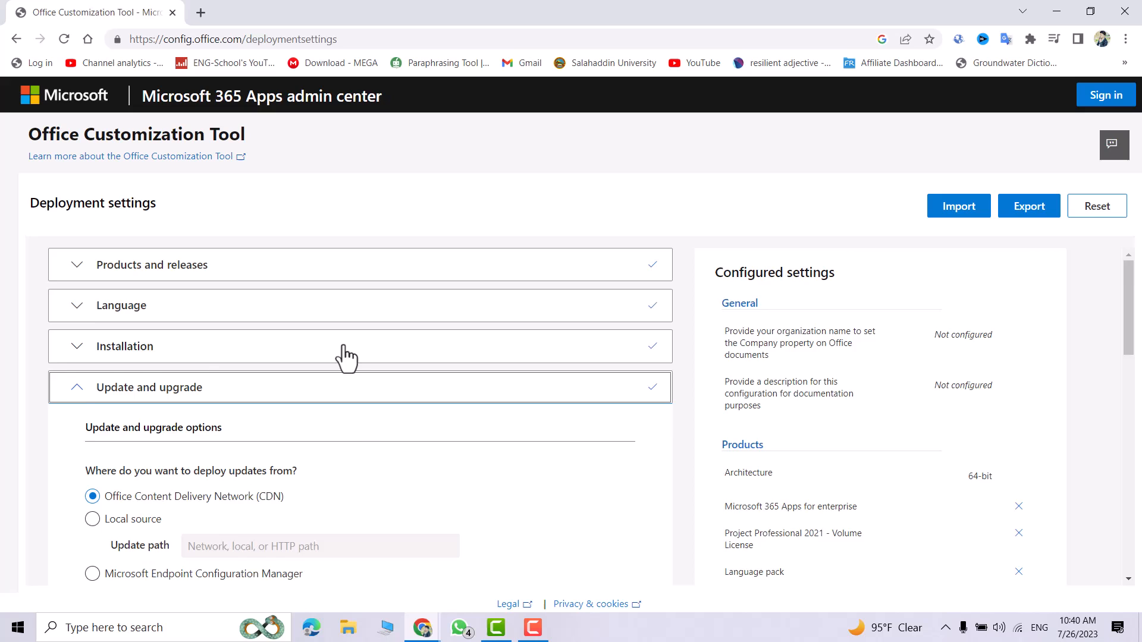
Turn off 'Uninstall any MSI versions of Office' and review Licensing and activation.
scroll("down", 3)
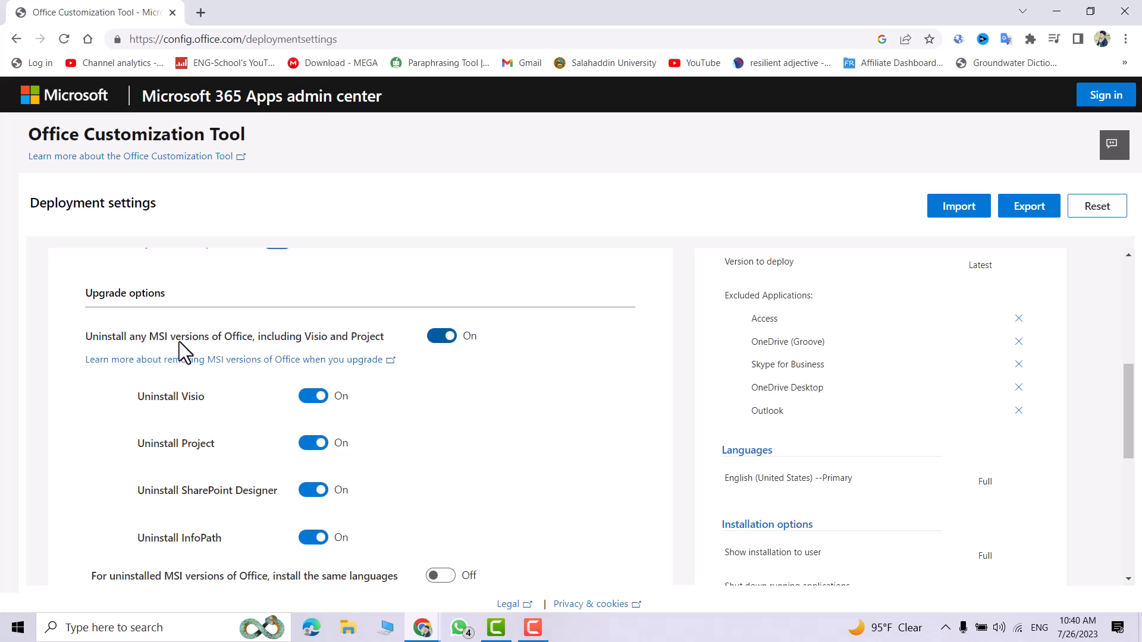
mouse_move(315, 355)
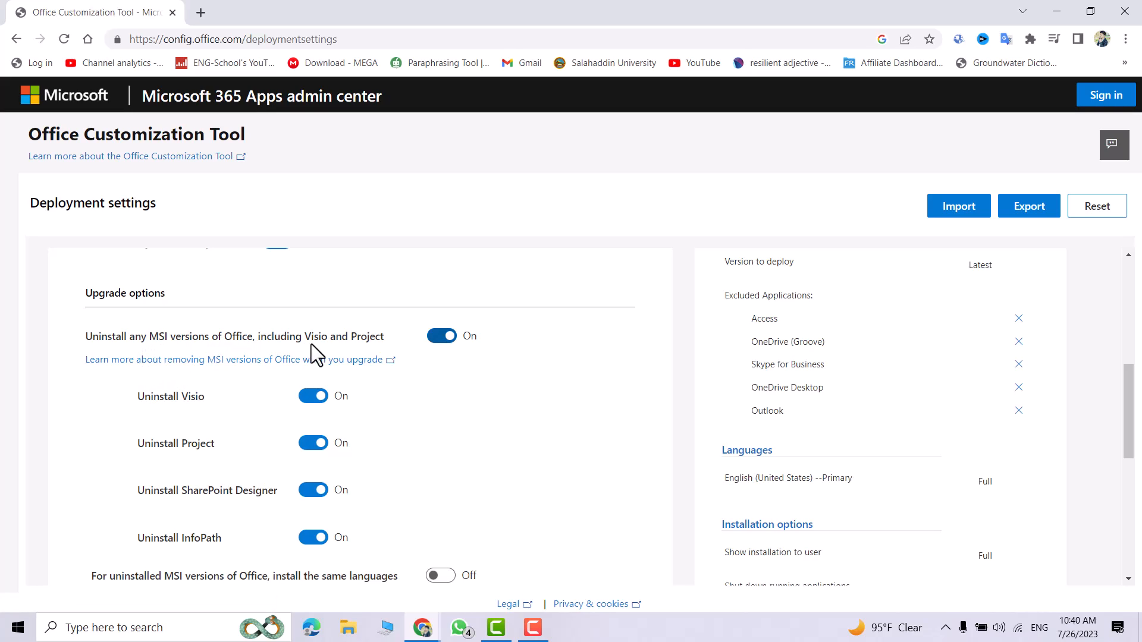
left_click(441, 336)
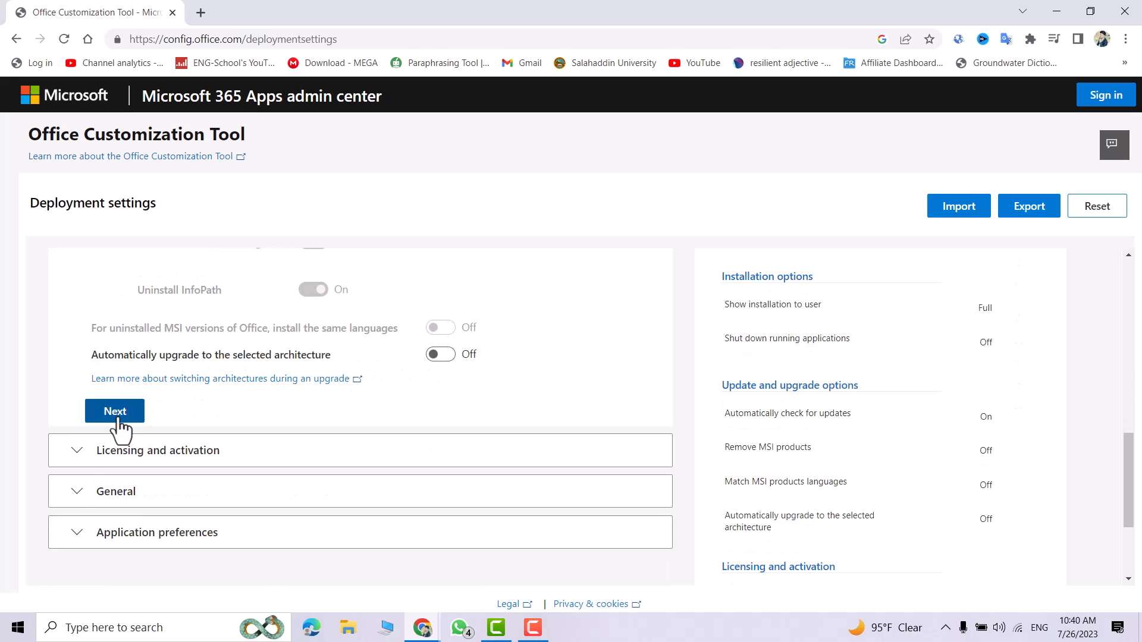
left_click(115, 411)
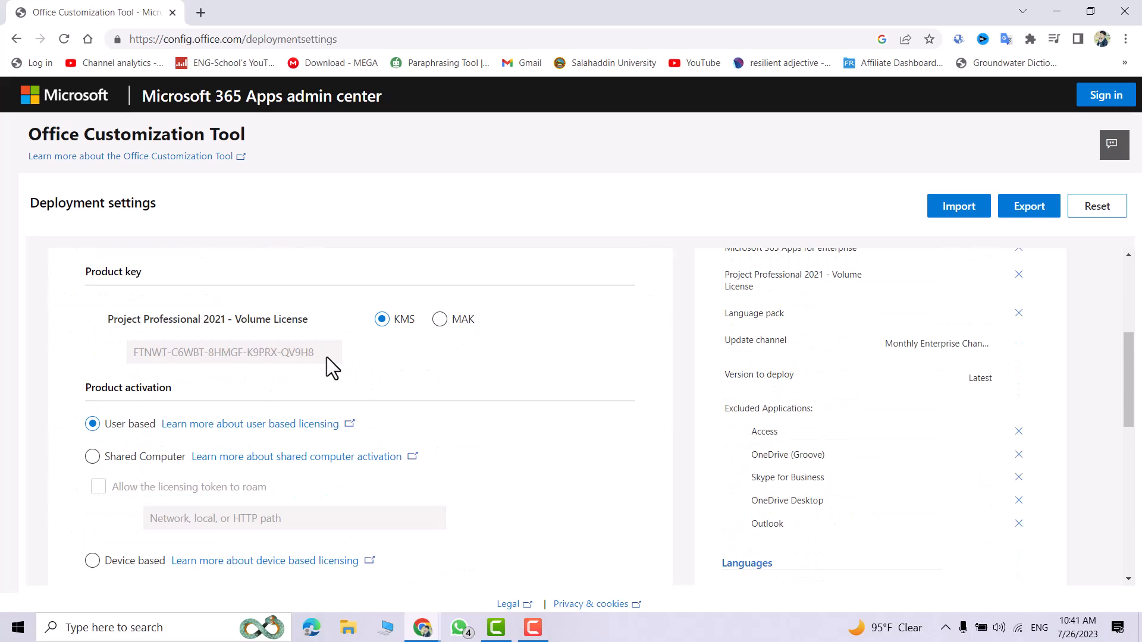
mouse_move(259, 393)
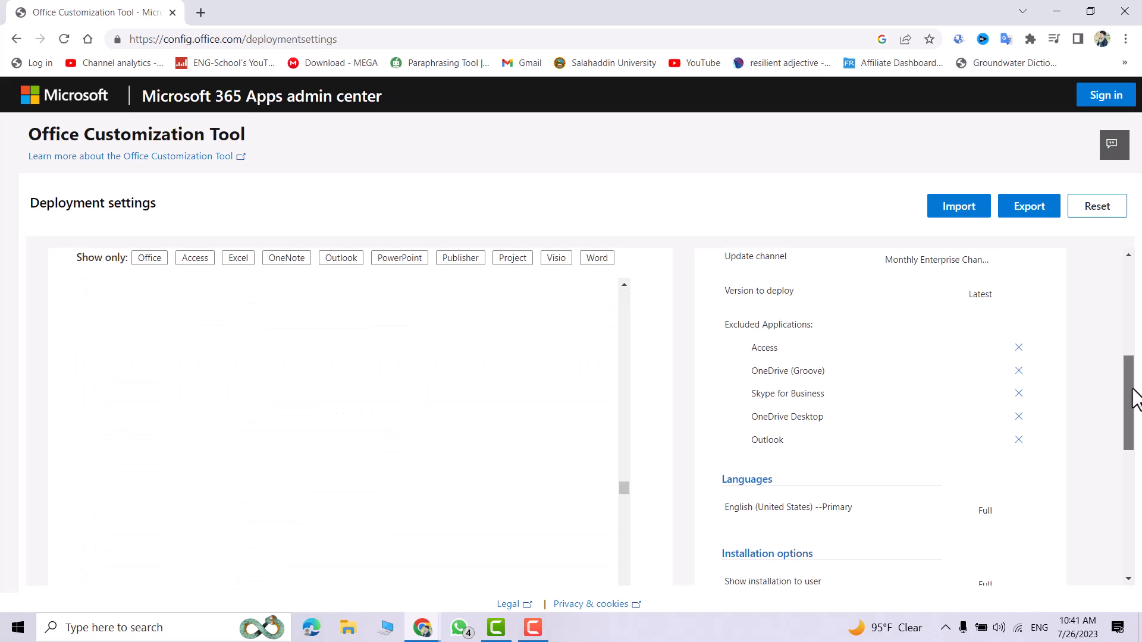
scroll("down", 3)
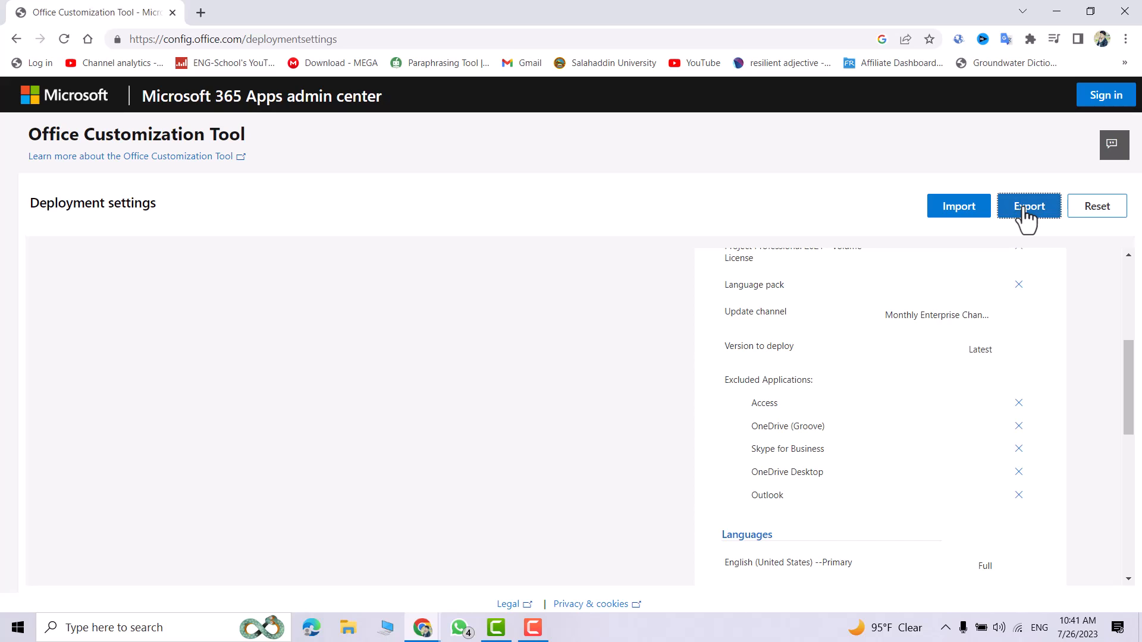
Export the settings, accepting the license terms, and check the downloaded Configuration.xml.
left_click(1028, 205)
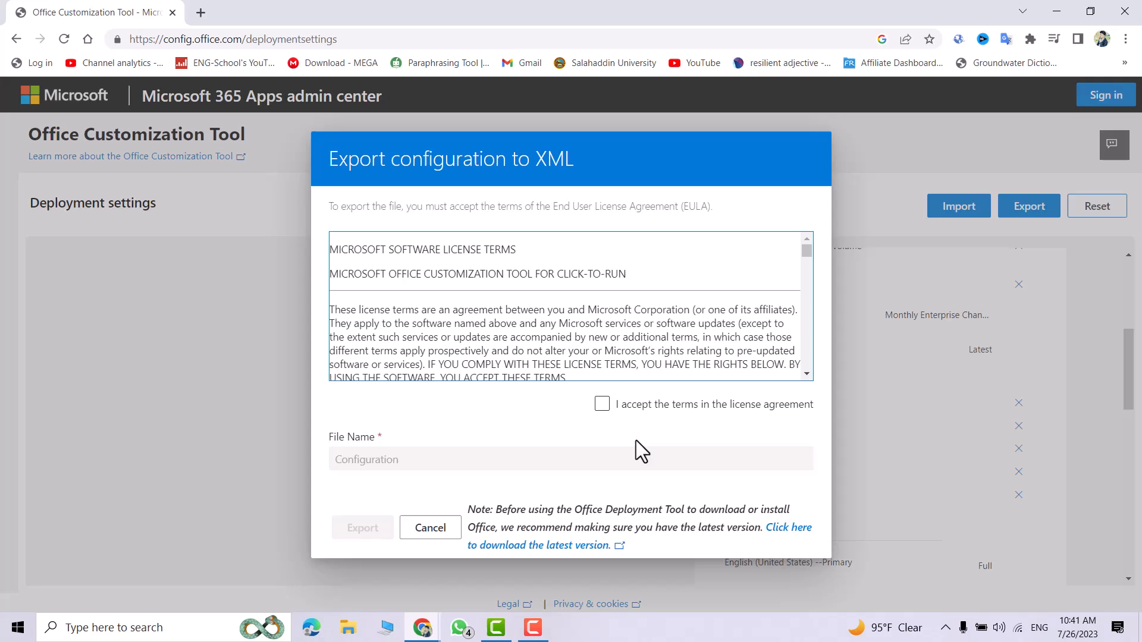
left_click(429, 528)
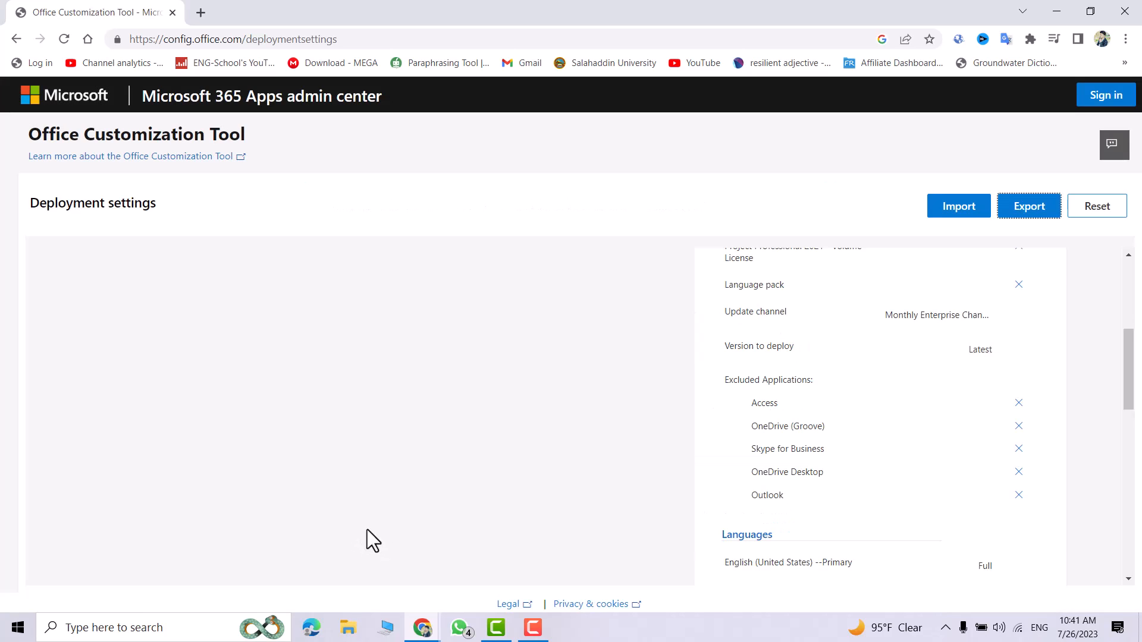
left_click(1028, 205)
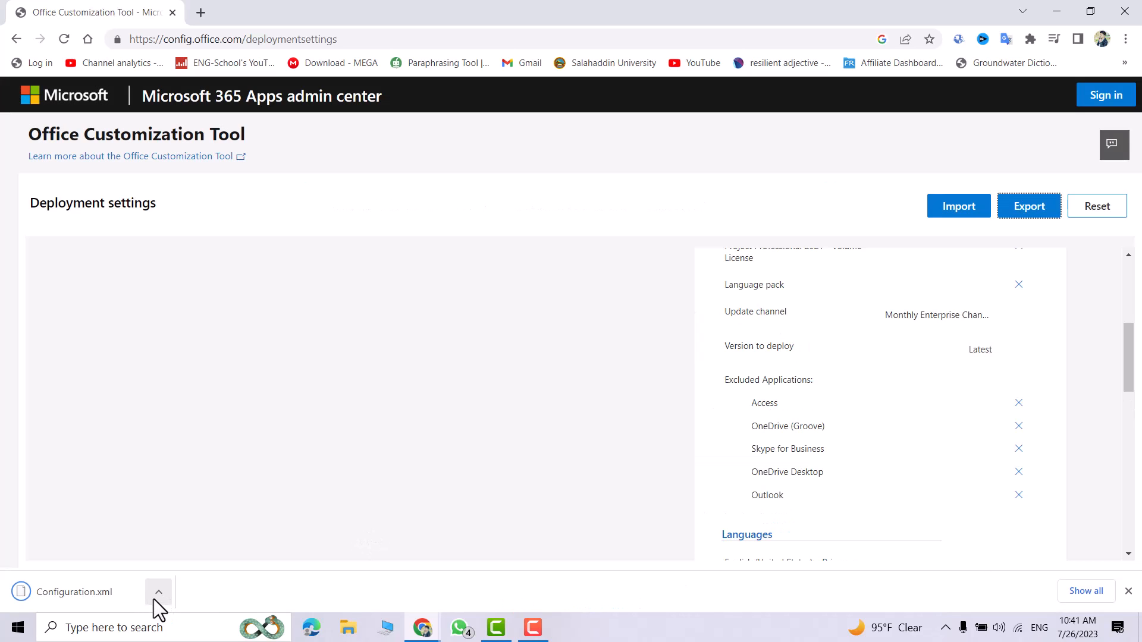
left_click(158, 591)
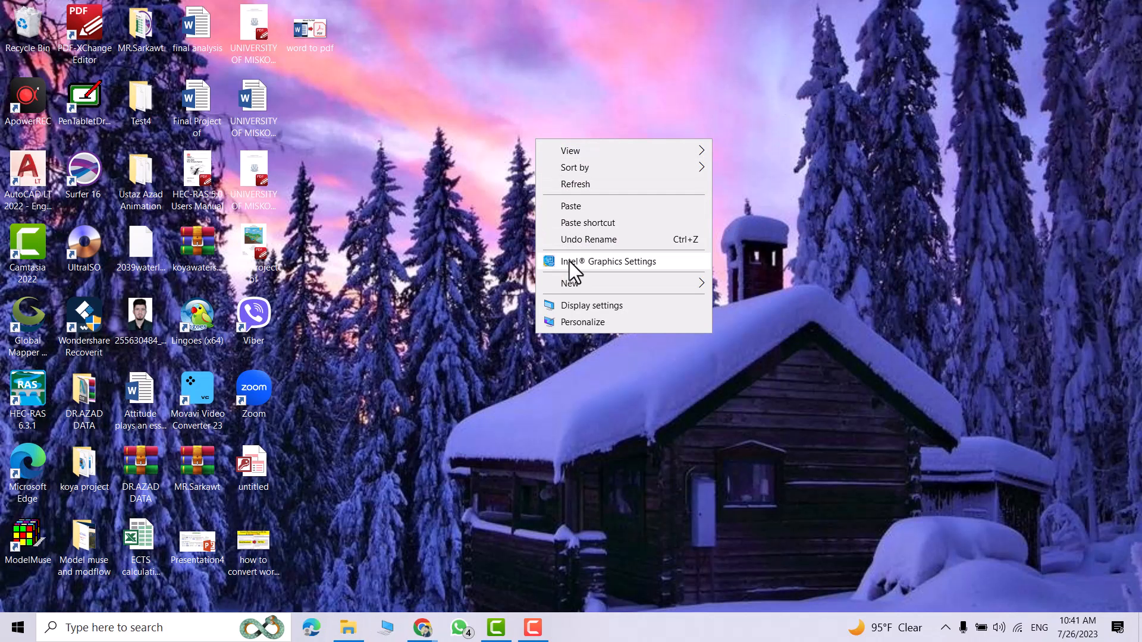
Create an Office folder on the desktop and open it.
left_click(570, 282)
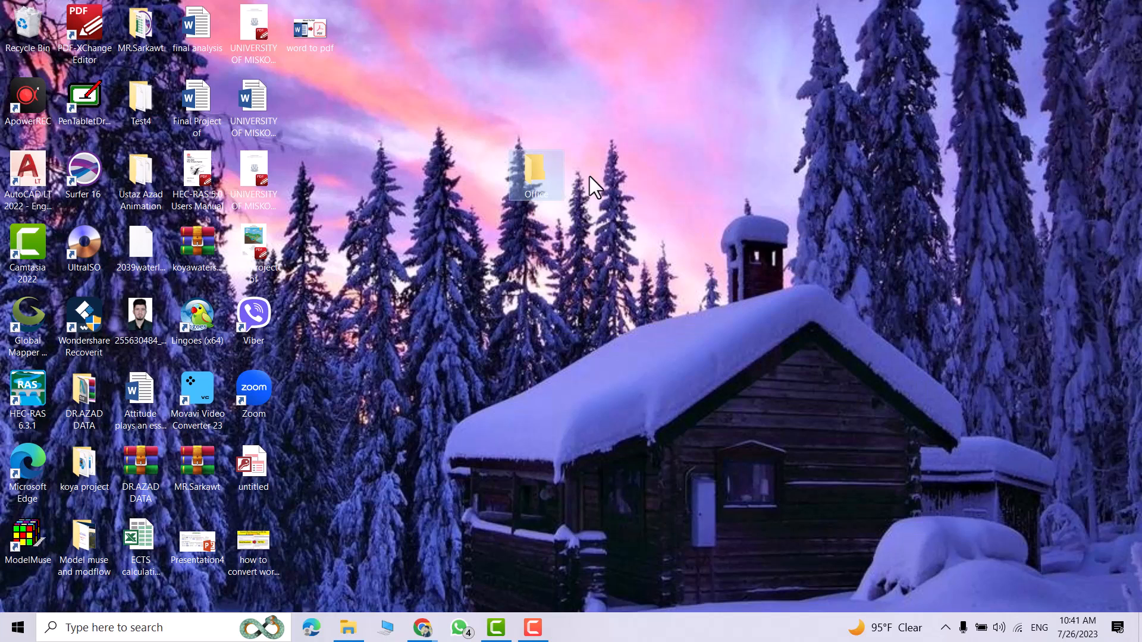
double_click(535, 175)
type("off")
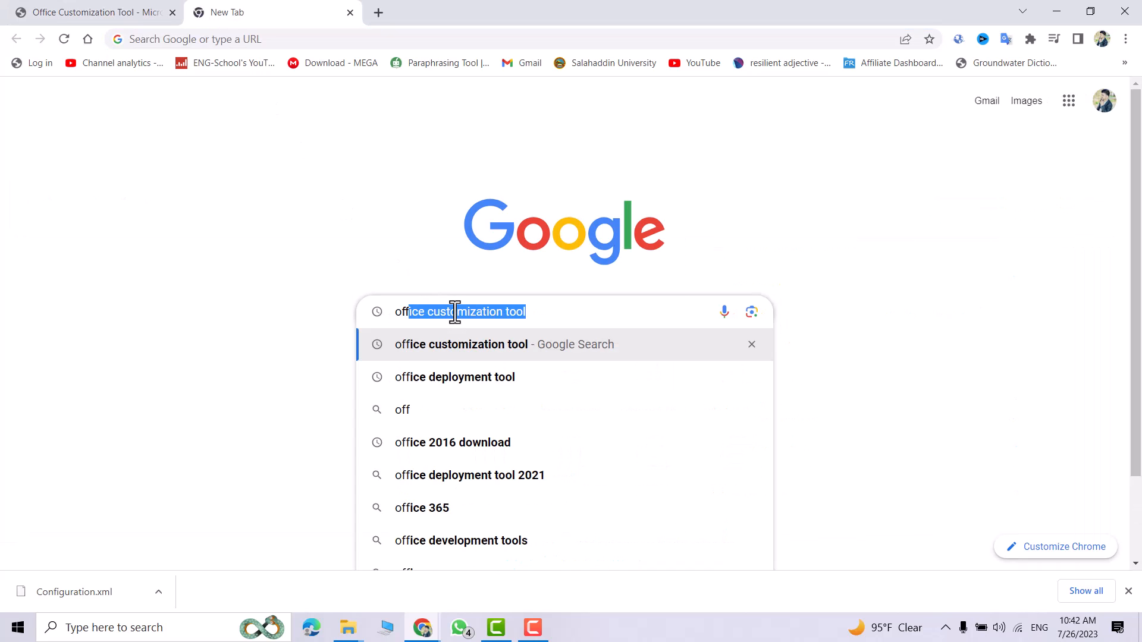
Search 'office deployment tool' and open Microsoft's 'Download Office Deployment Tool' result.
left_click(455, 376)
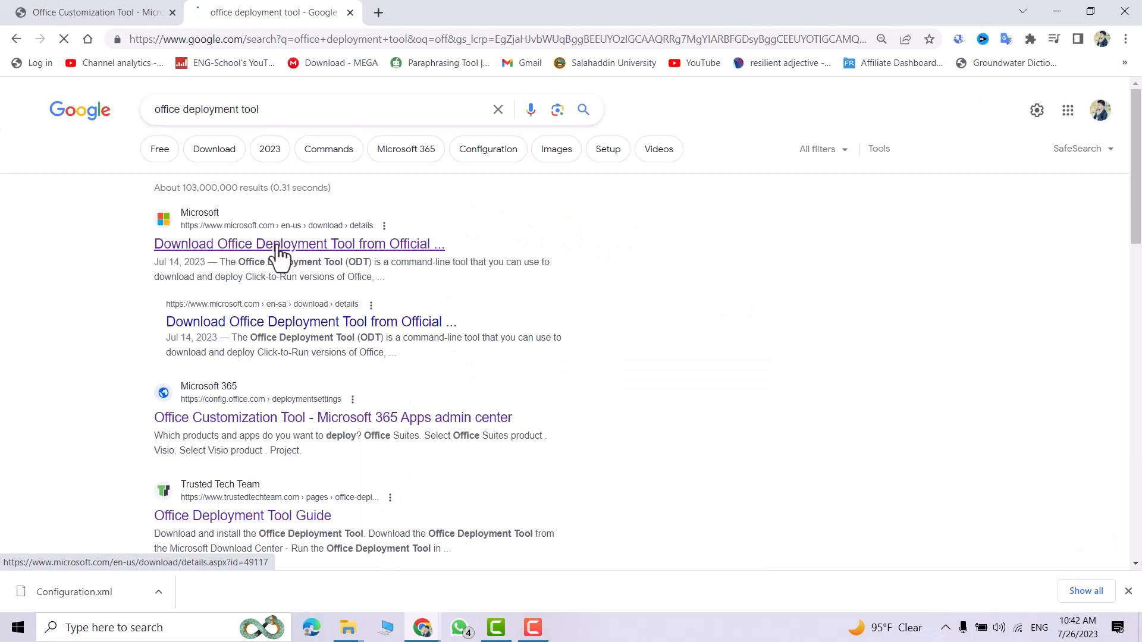
left_click(299, 243)
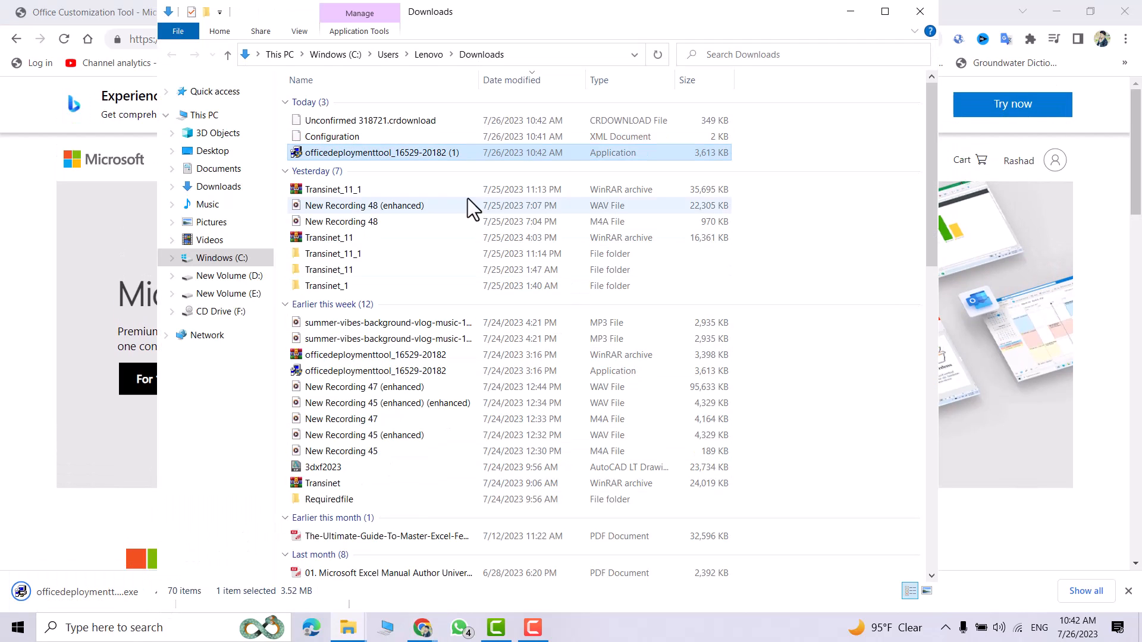
mouse_move(364, 152)
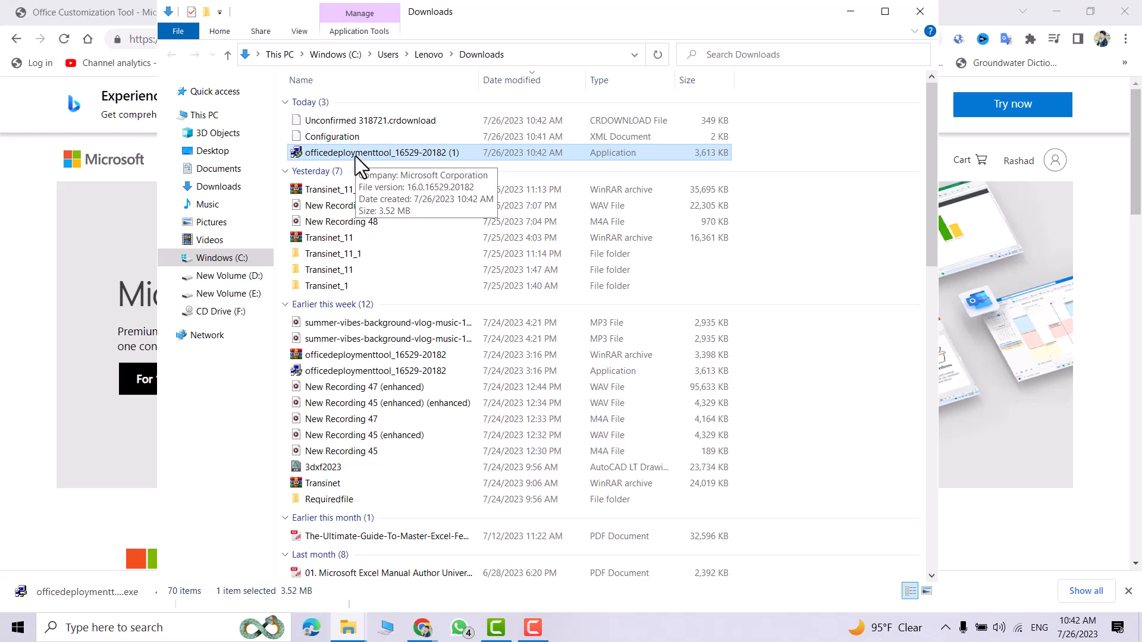
mouse_move(360, 164)
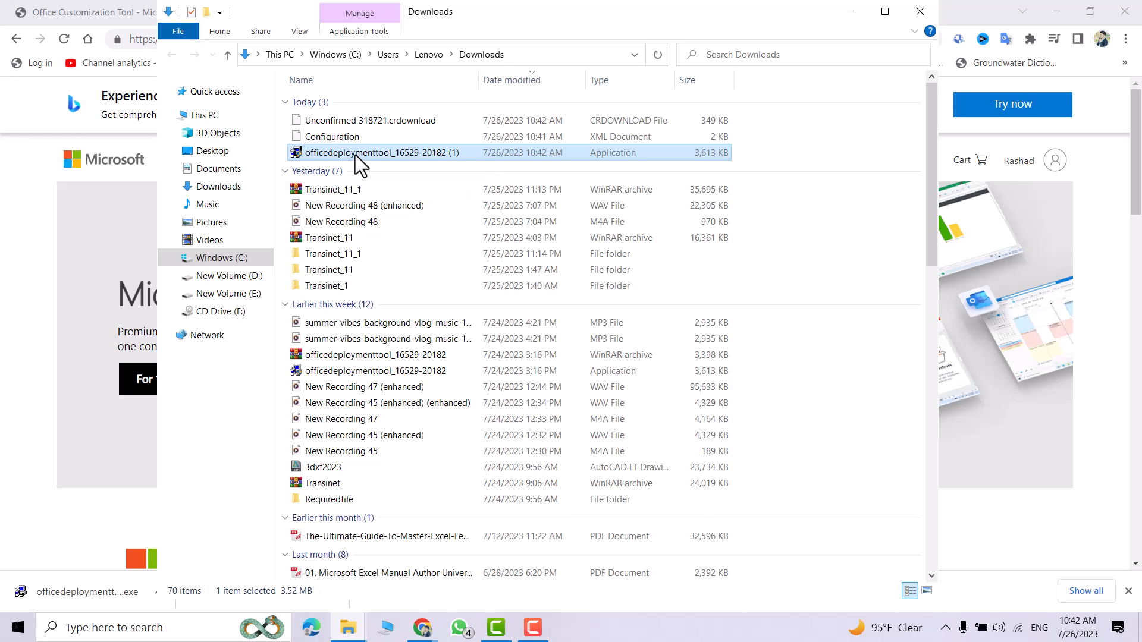
Run the officedeploymenttool extractor from Downloads, extracting its files into Desktop > Office.
right_click(382, 152)
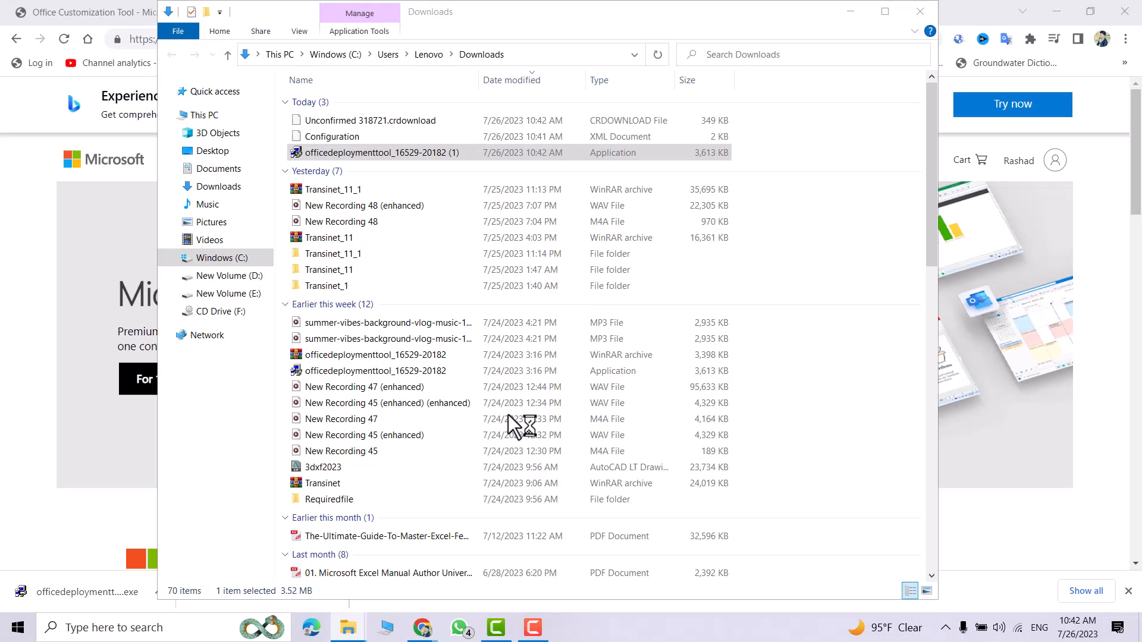
double_click(381, 152)
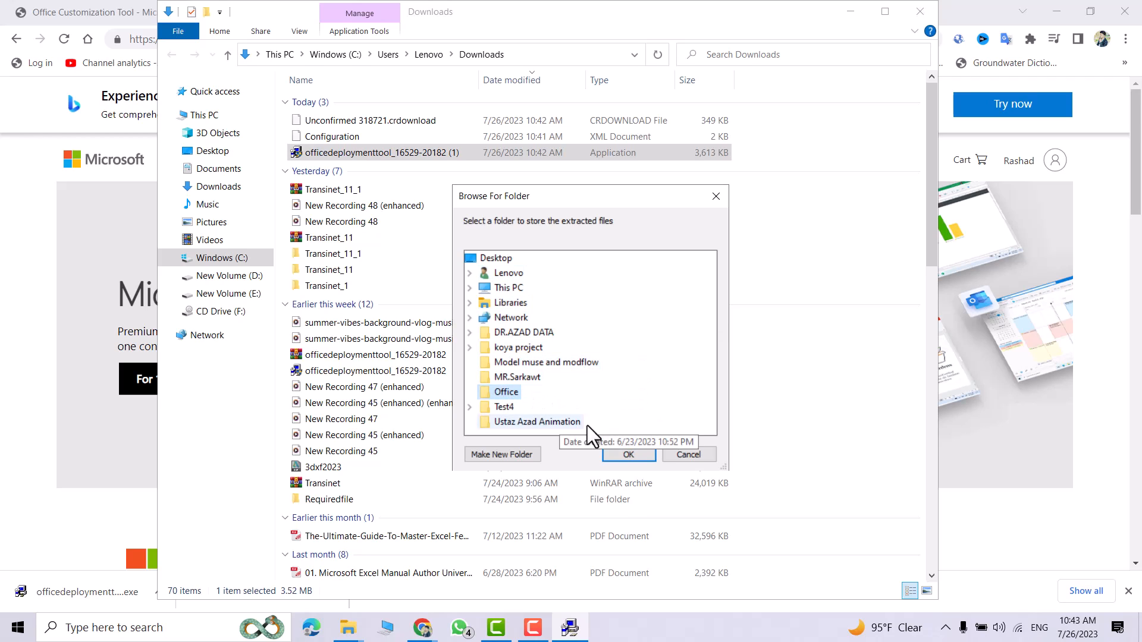
left_click(628, 455)
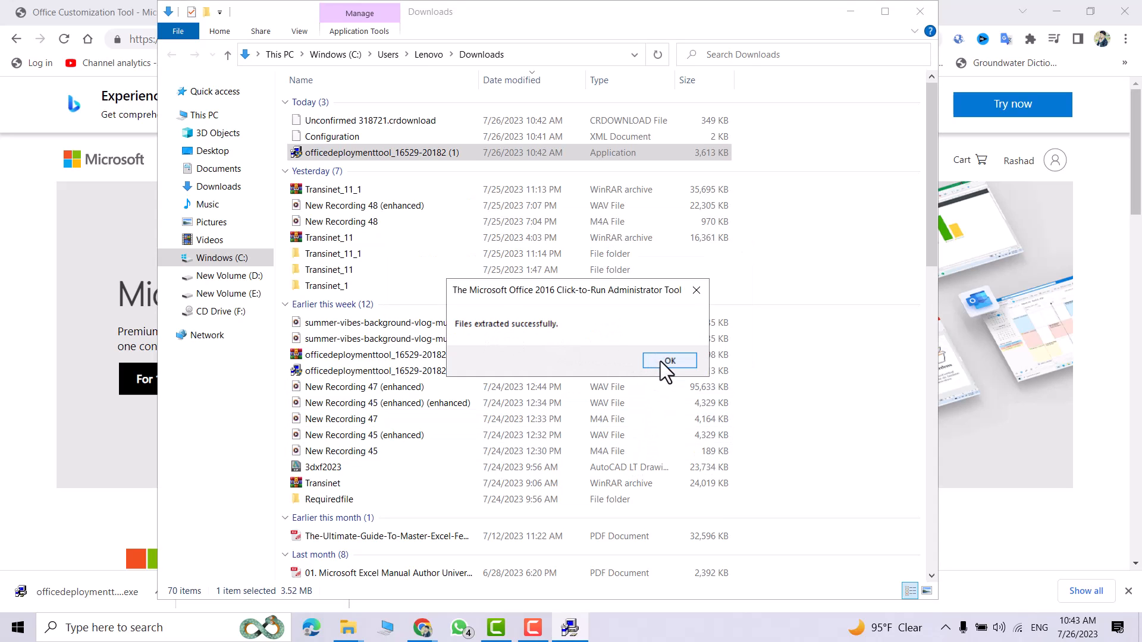
left_click(669, 361)
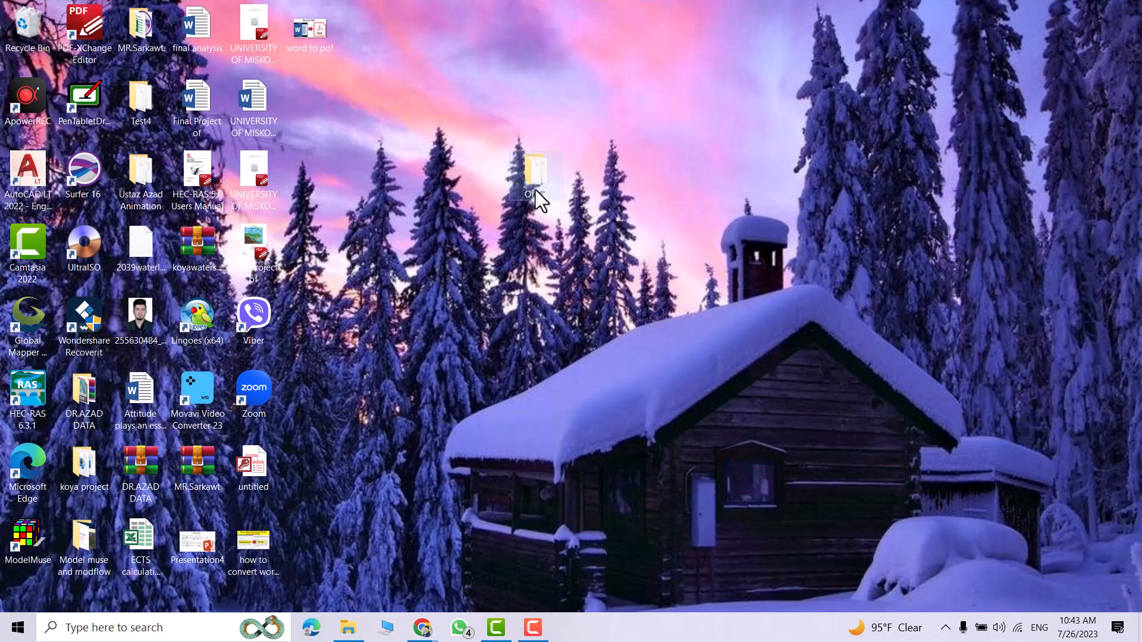
Delete the four sample configuration-Office XML files from the desktop Office folder.
double_click(537, 172)
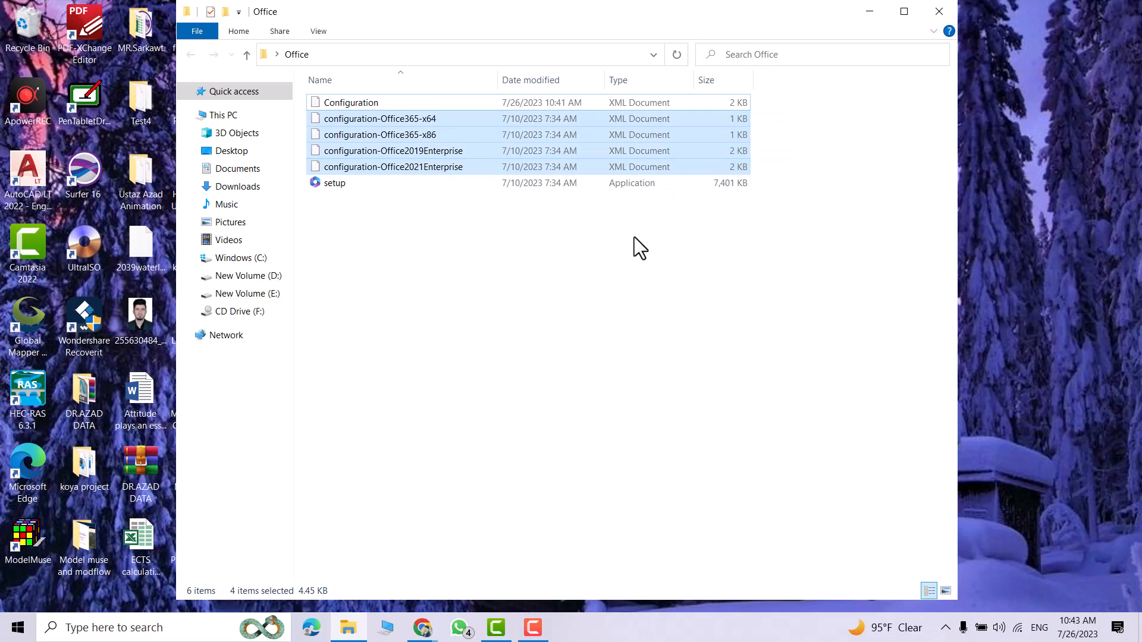
key("Delete")
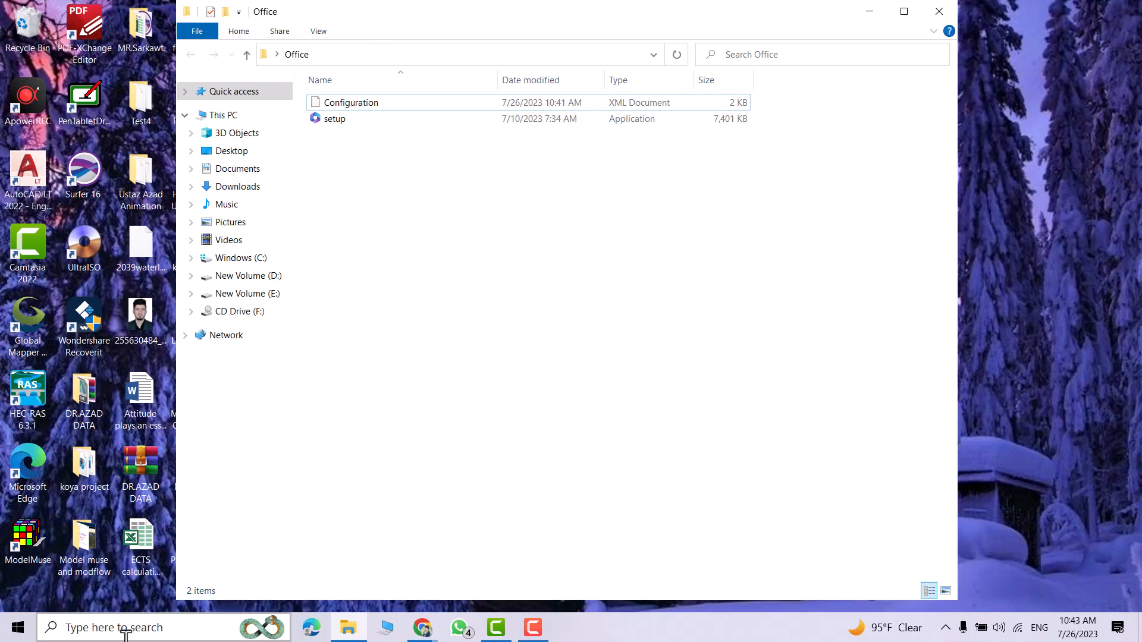
Launch Command Prompt as administrator and copy the Office folder path for cd.
type("command Prompt")
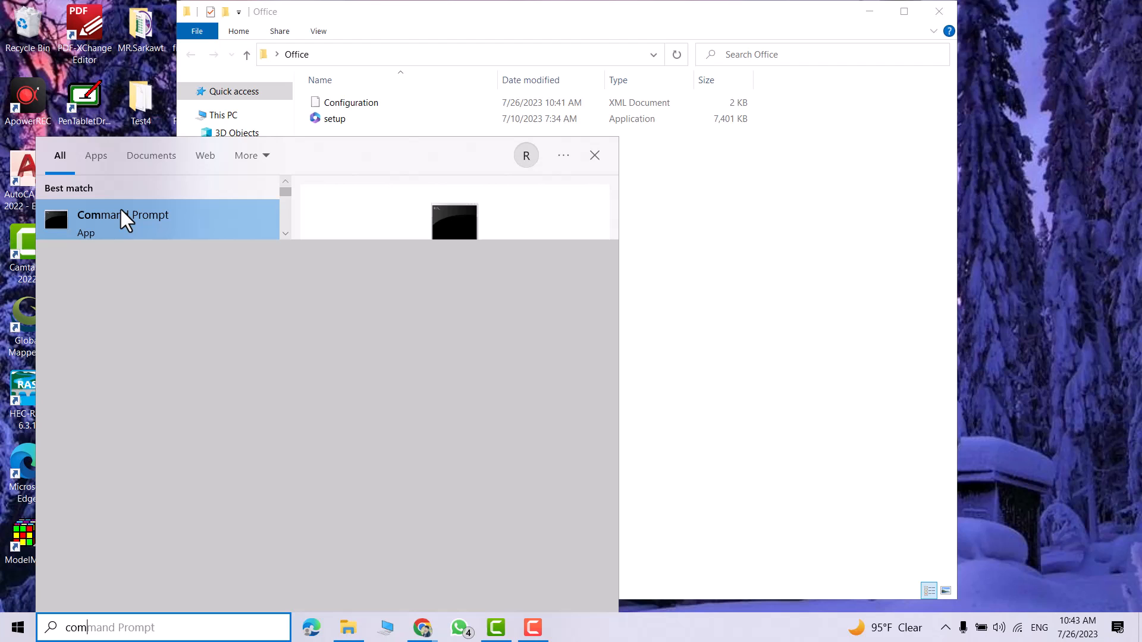
right_click(122, 220)
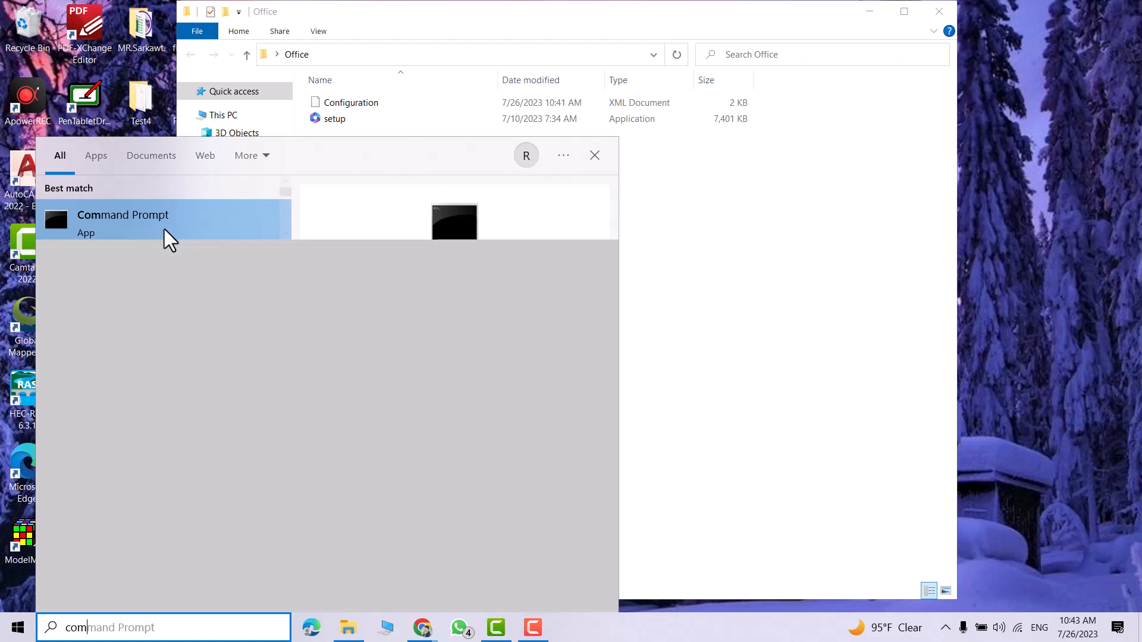
left_click(123, 215)
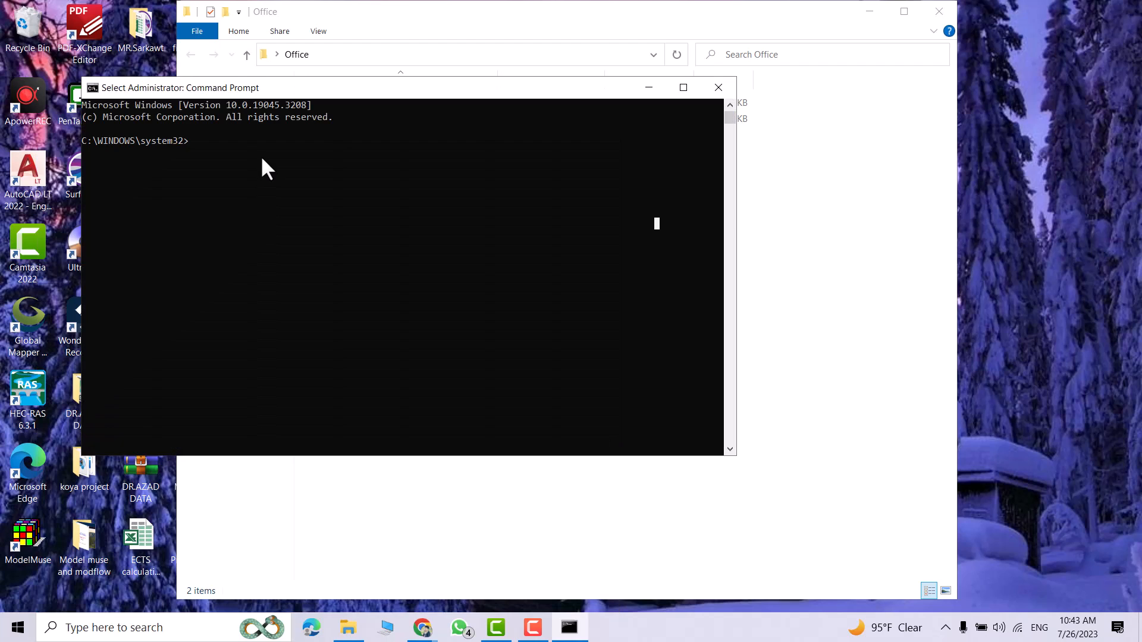
type("cd")
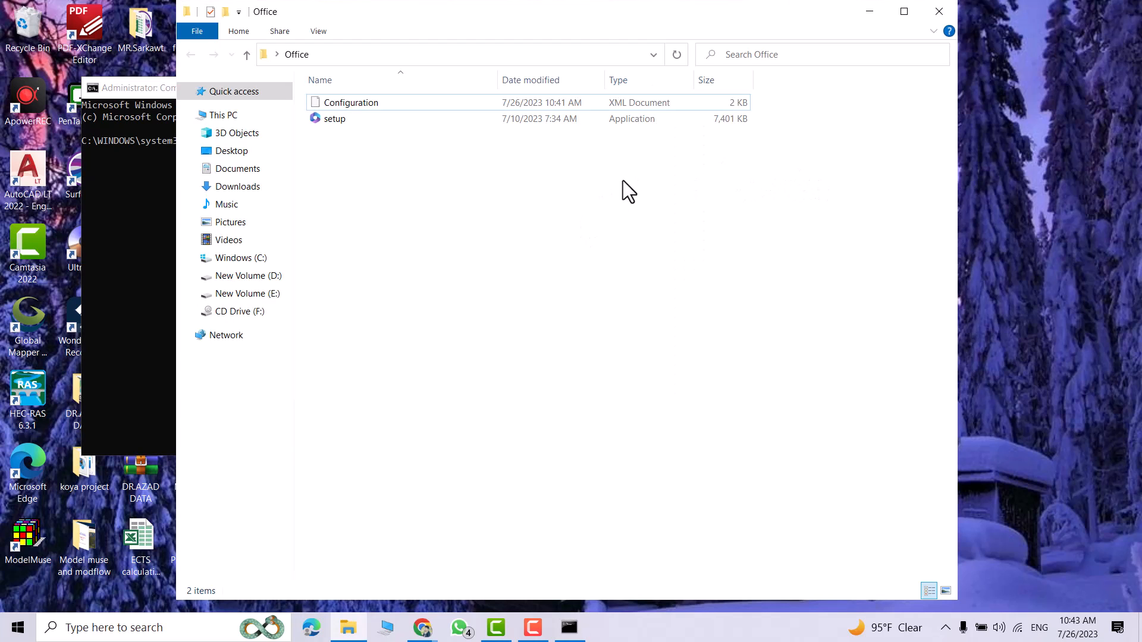
left_click(452, 54)
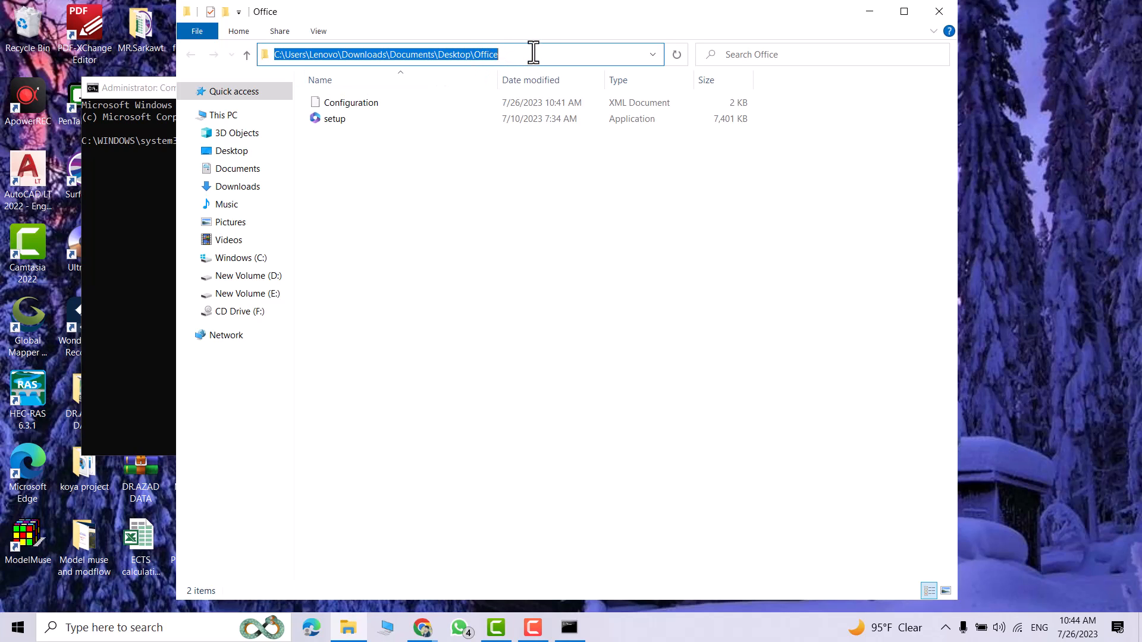
mouse_move(148, 226)
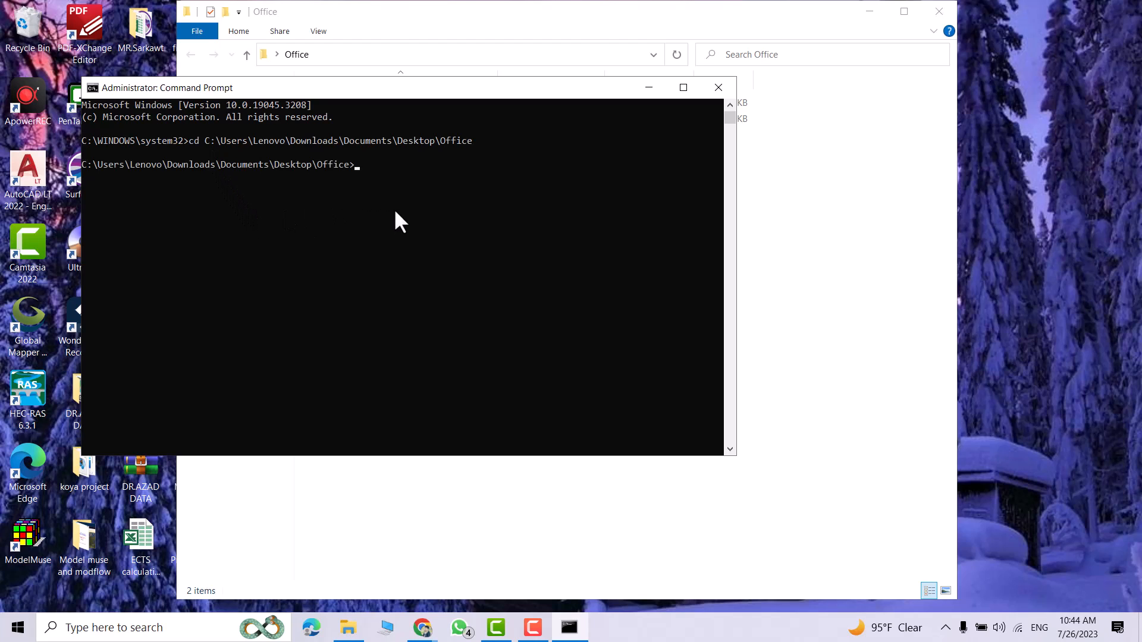
Run 'setup.exe /configure configuration.xml' in the administrator Command Prompt.
type("setup.")
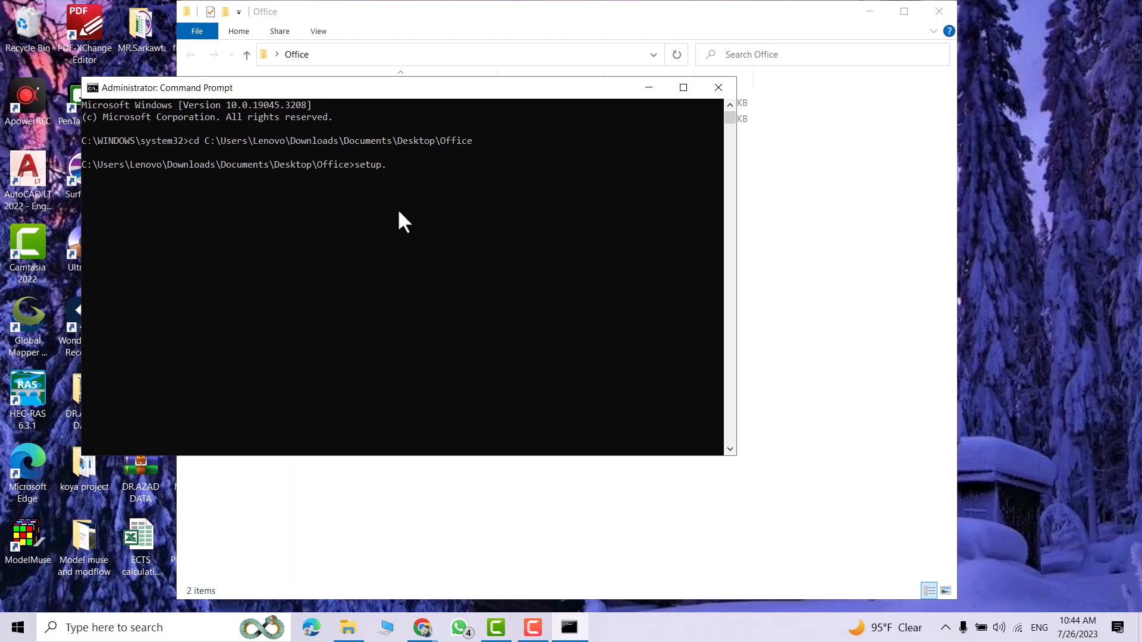
type("exe")
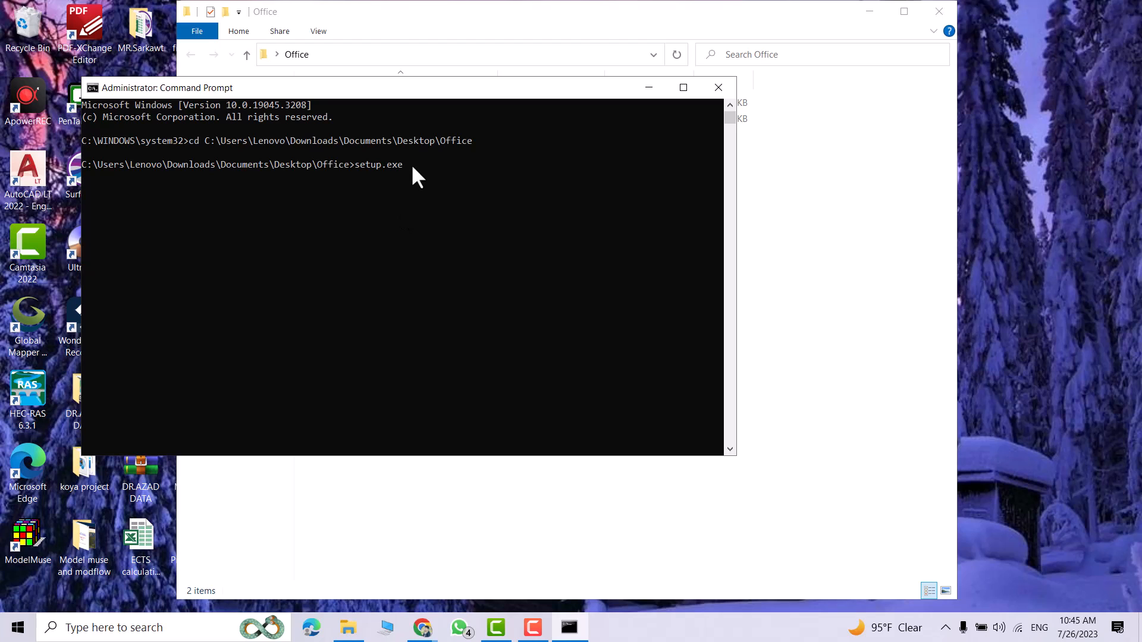
type("/configure confi")
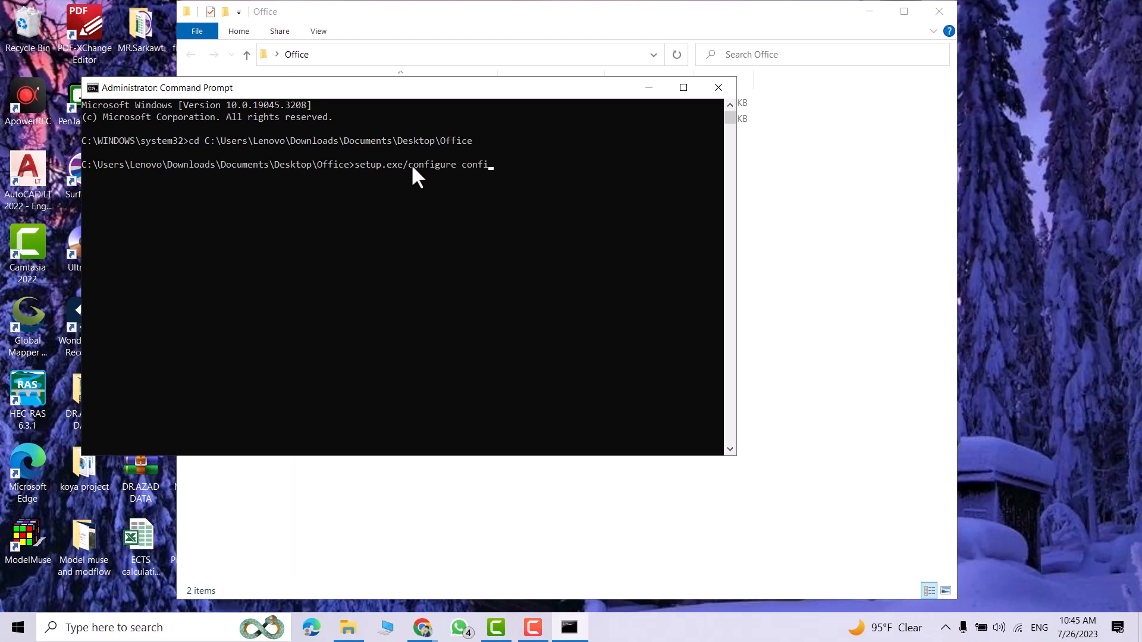
type("guration.xml")
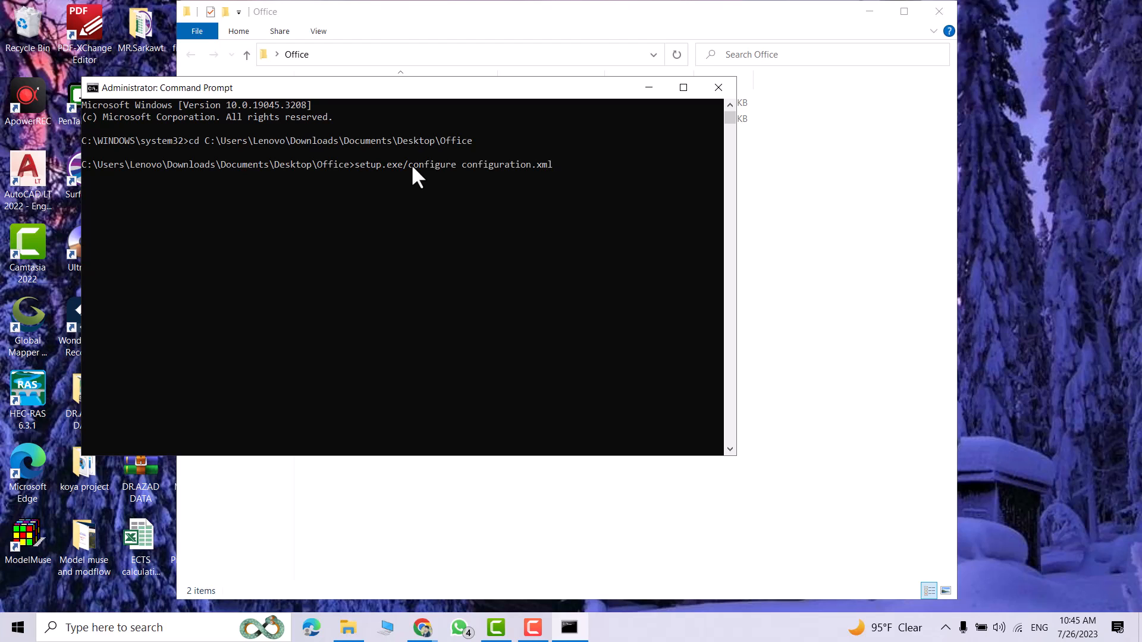
key("enter")
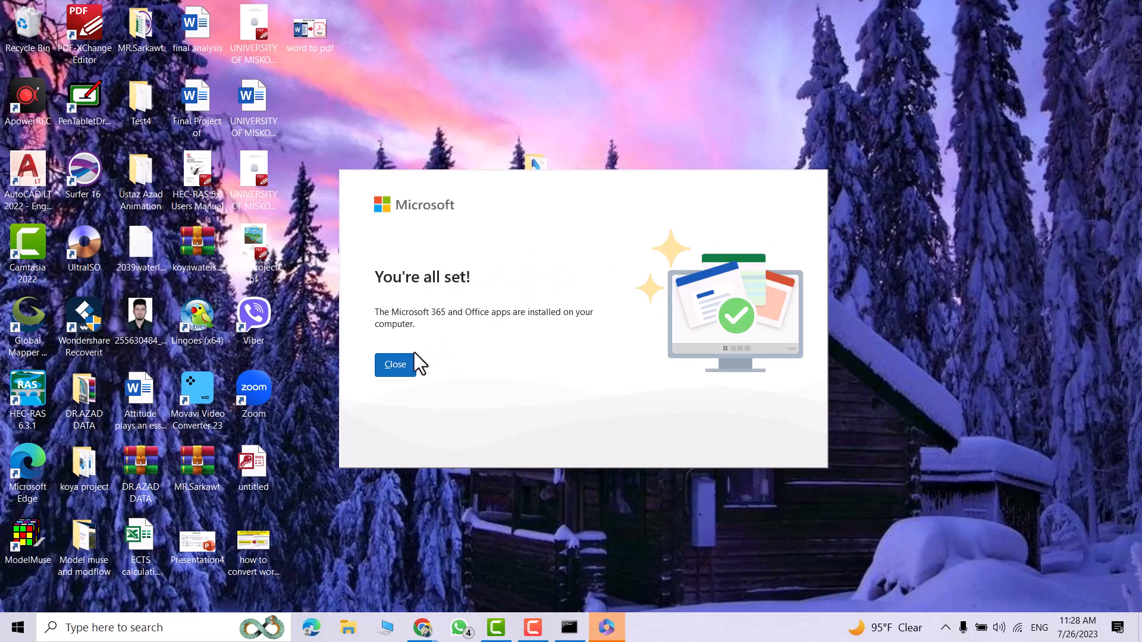
Close the "You're all set!" installation dialog.
left_click(395, 364)
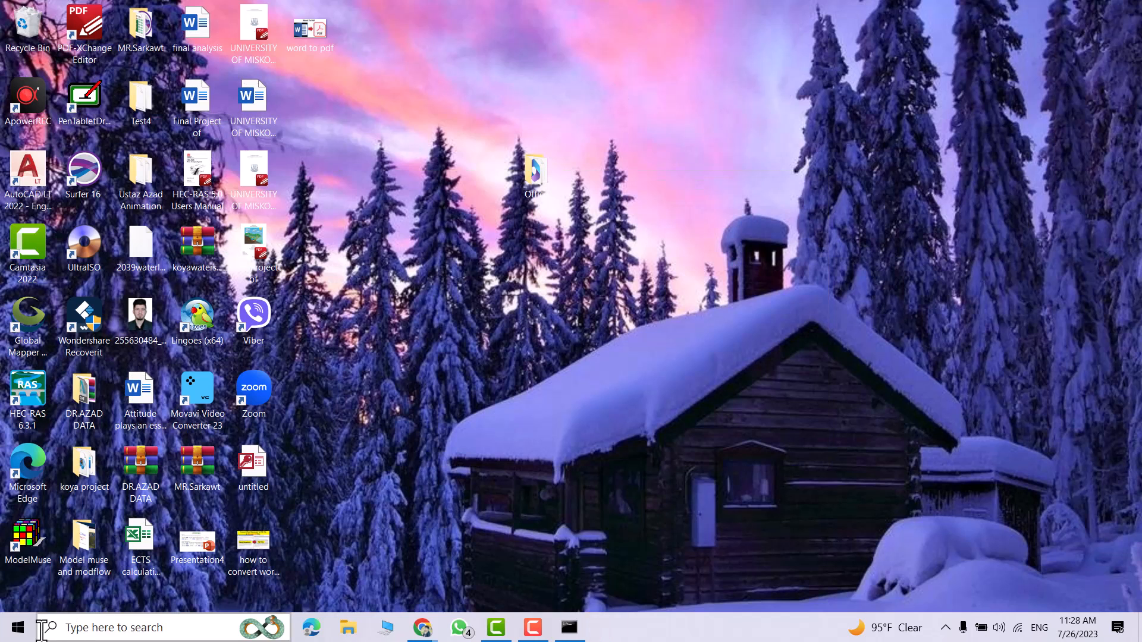